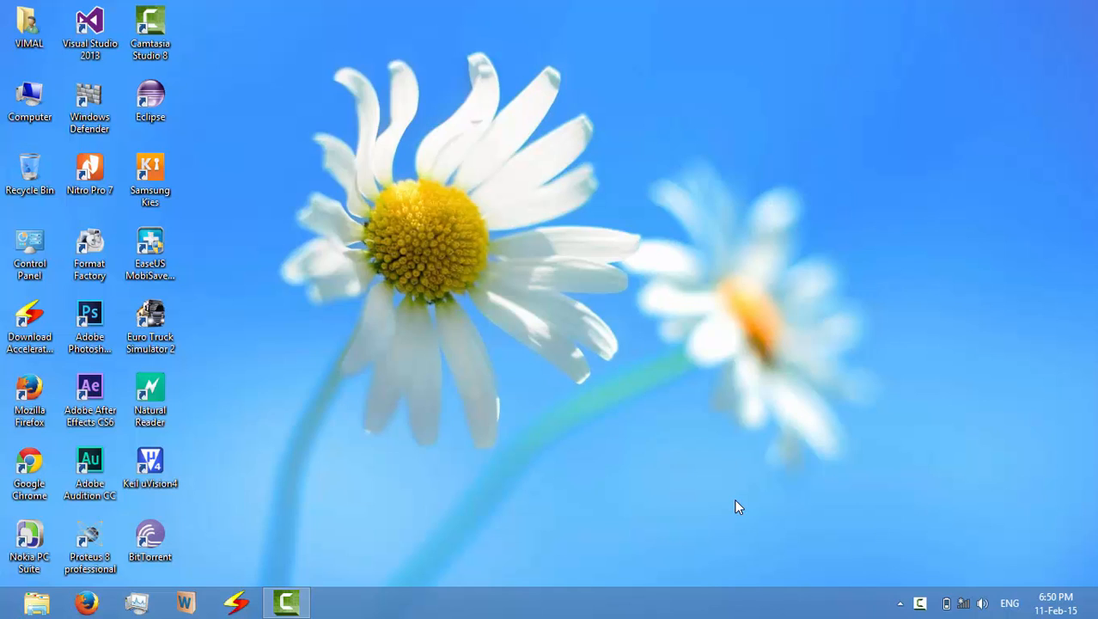
mouse_move(603, 412)
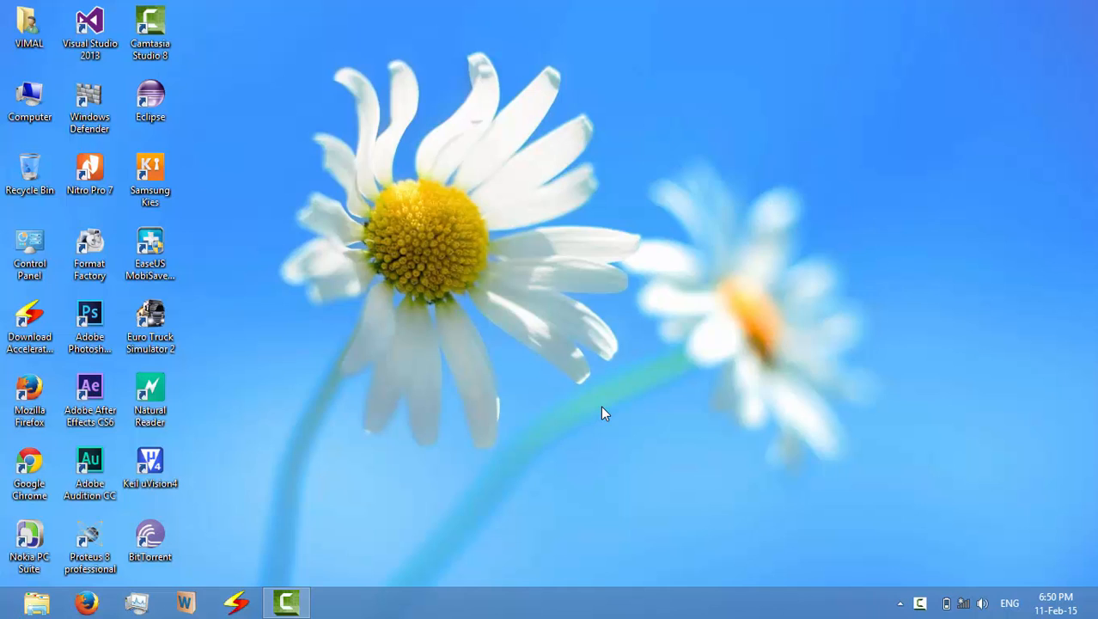
mouse_move(391, 313)
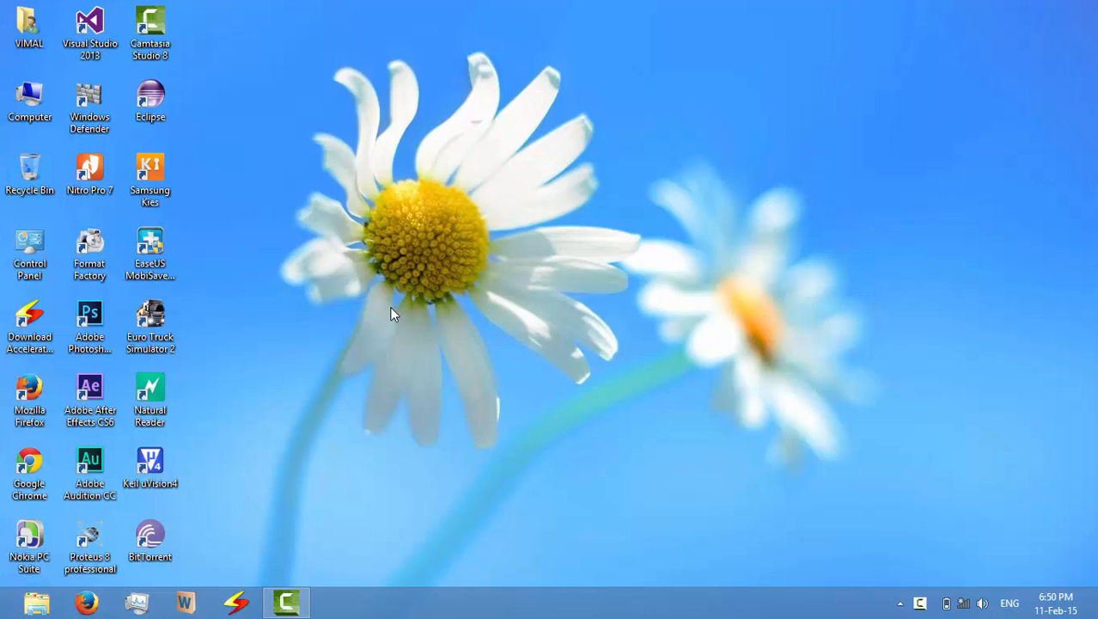
- Launch an administrator Command Prompt from the Win+X power user menu
key("Win+x")
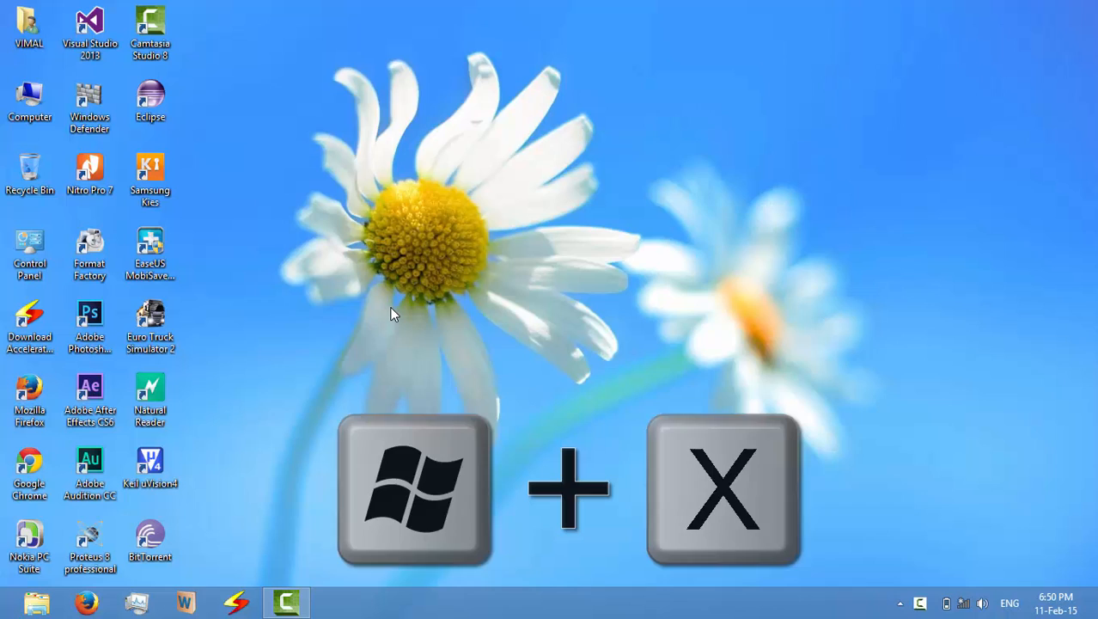
key("Win+X")
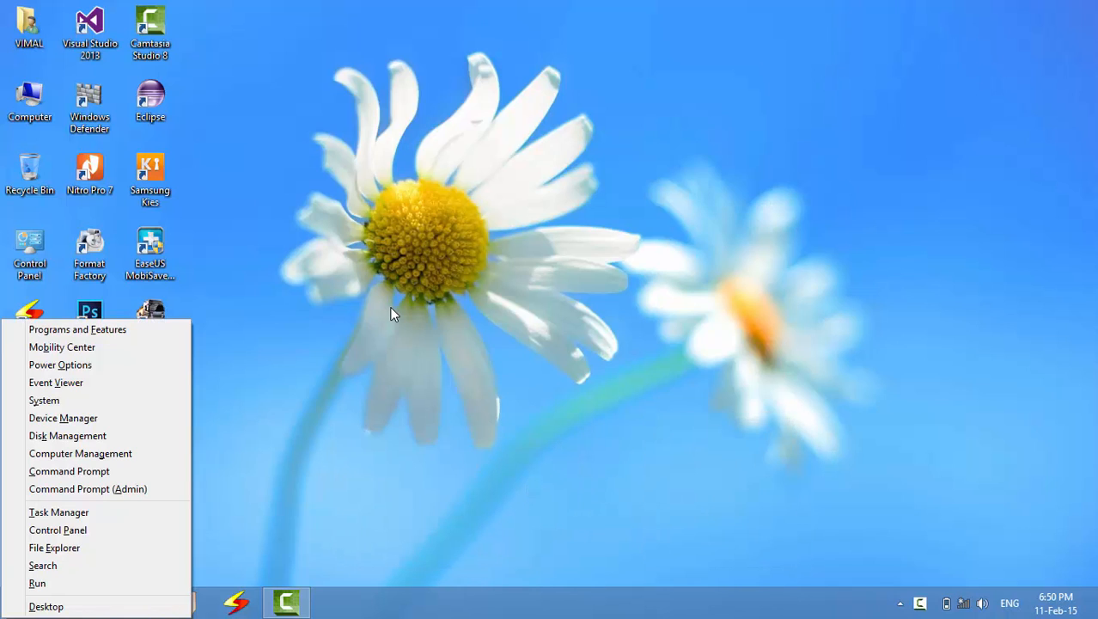
mouse_move(197, 403)
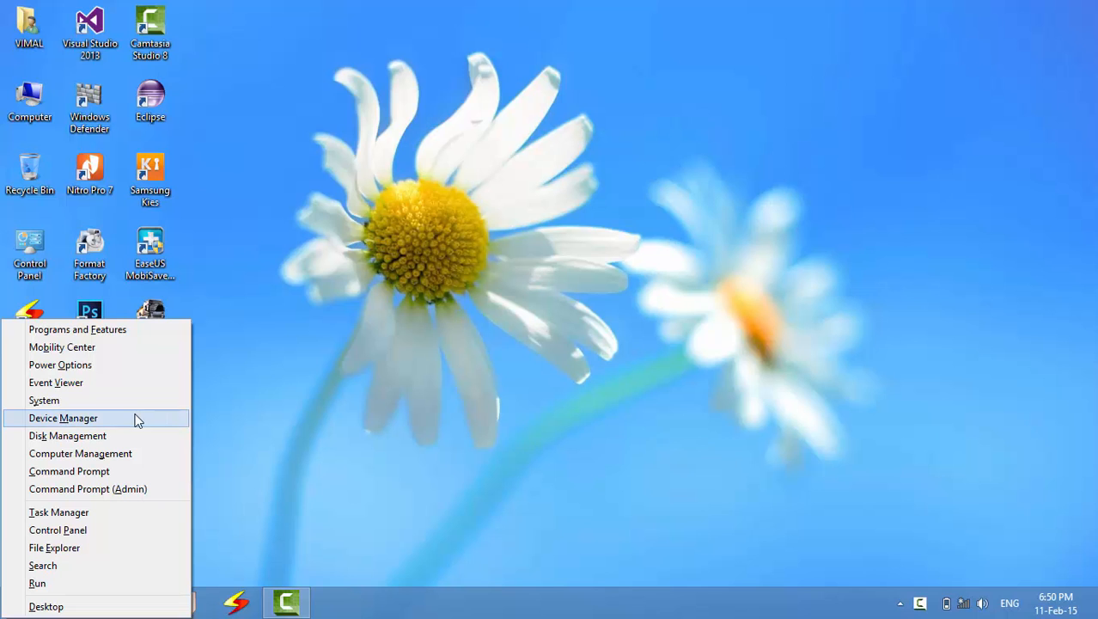
left_click(88, 488)
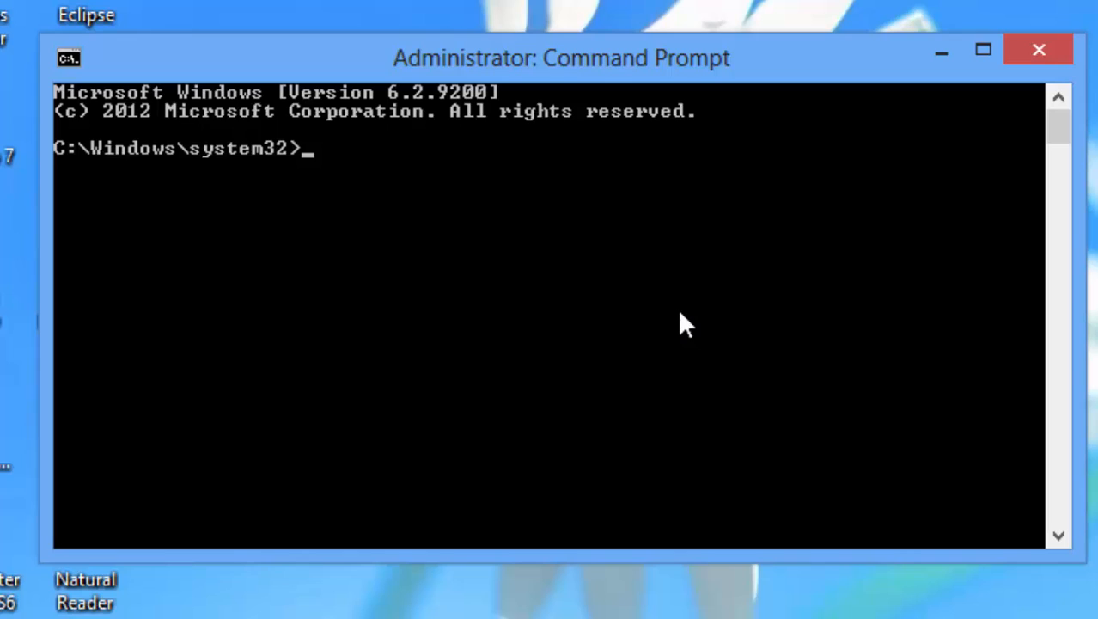
type("netsh")
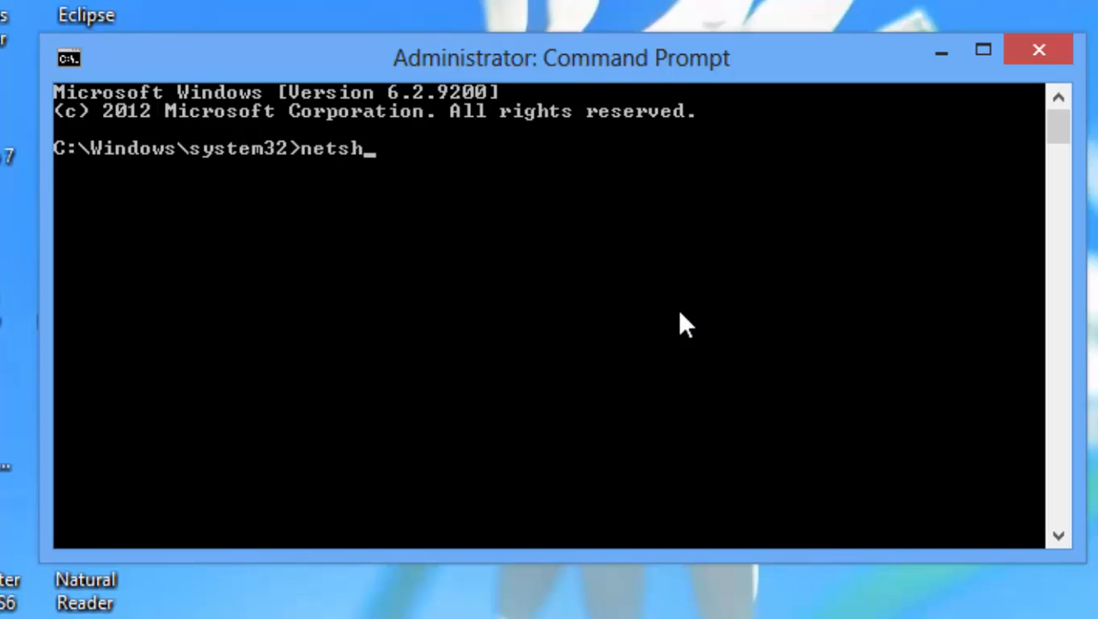
type("wlan")
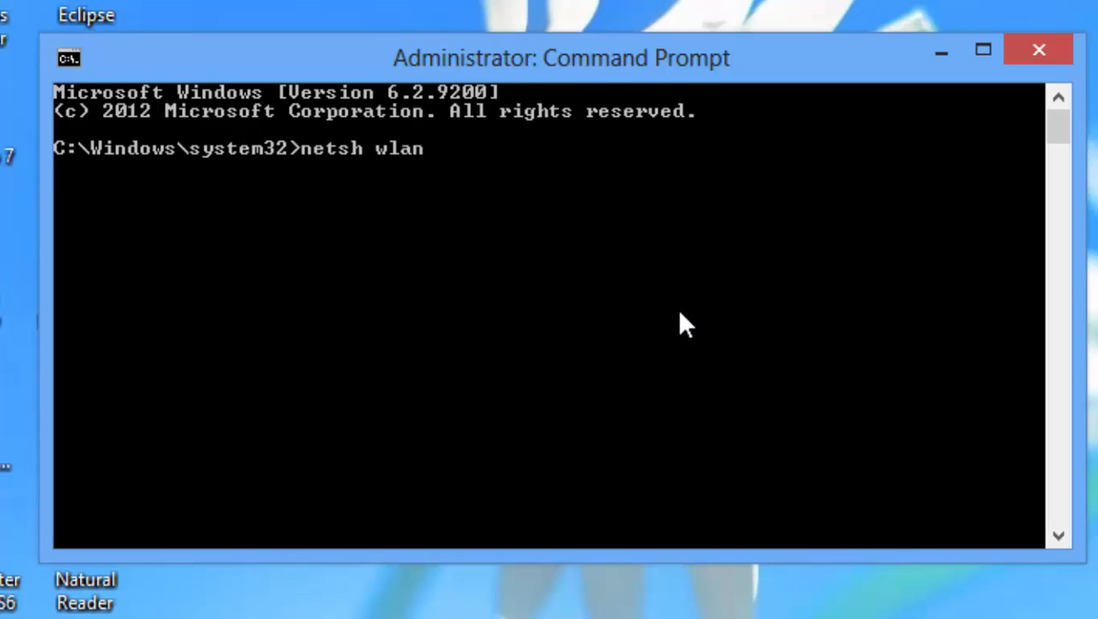
type("set")
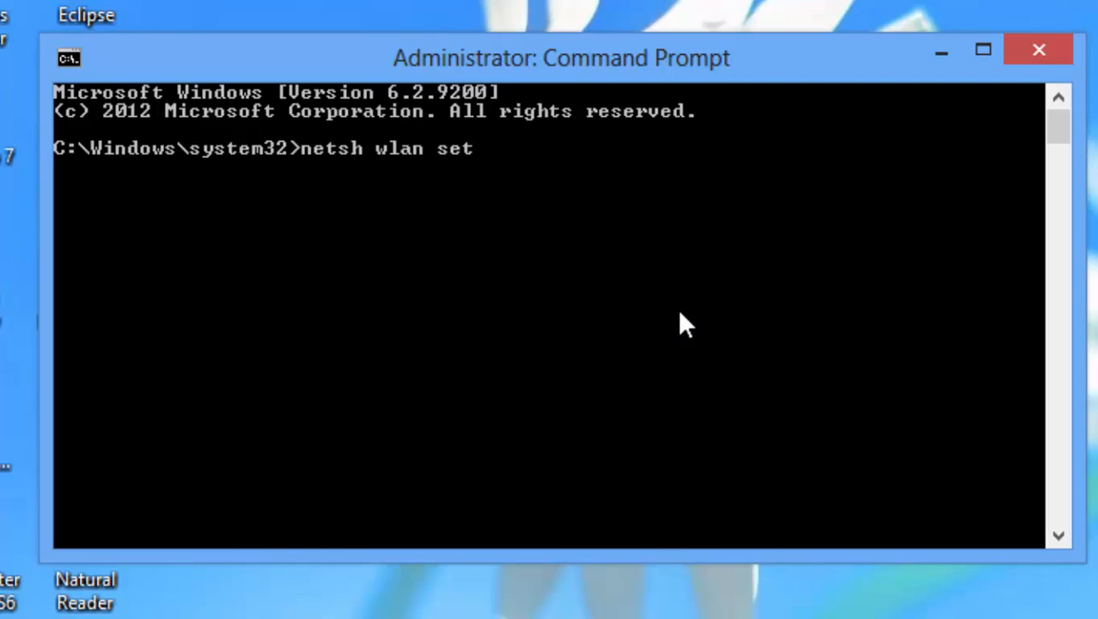
type("hostedn")
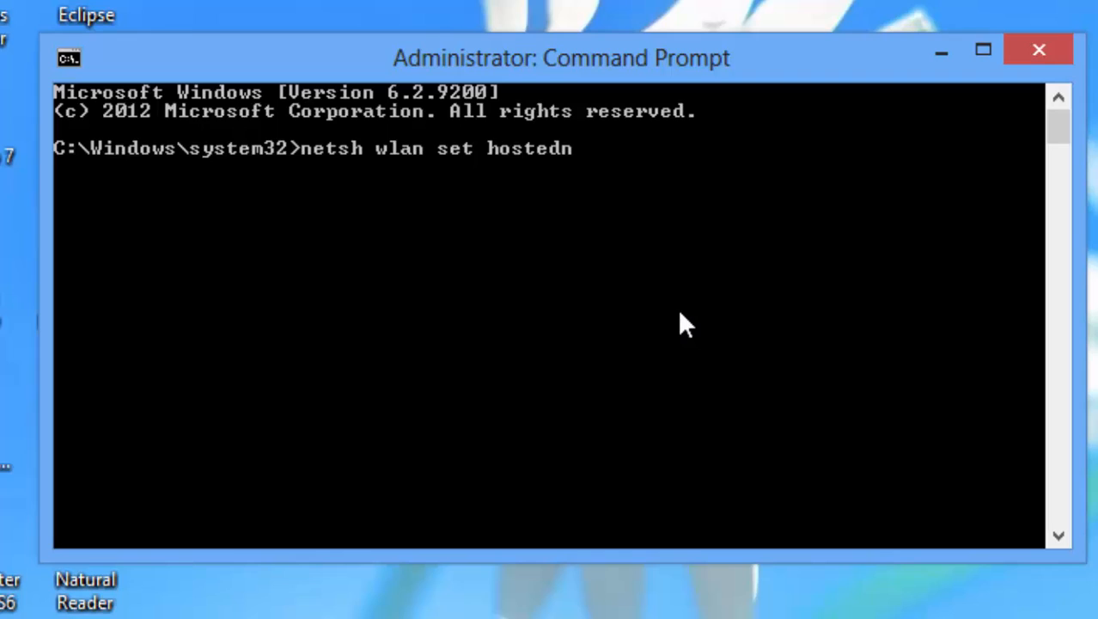
type("etwork")
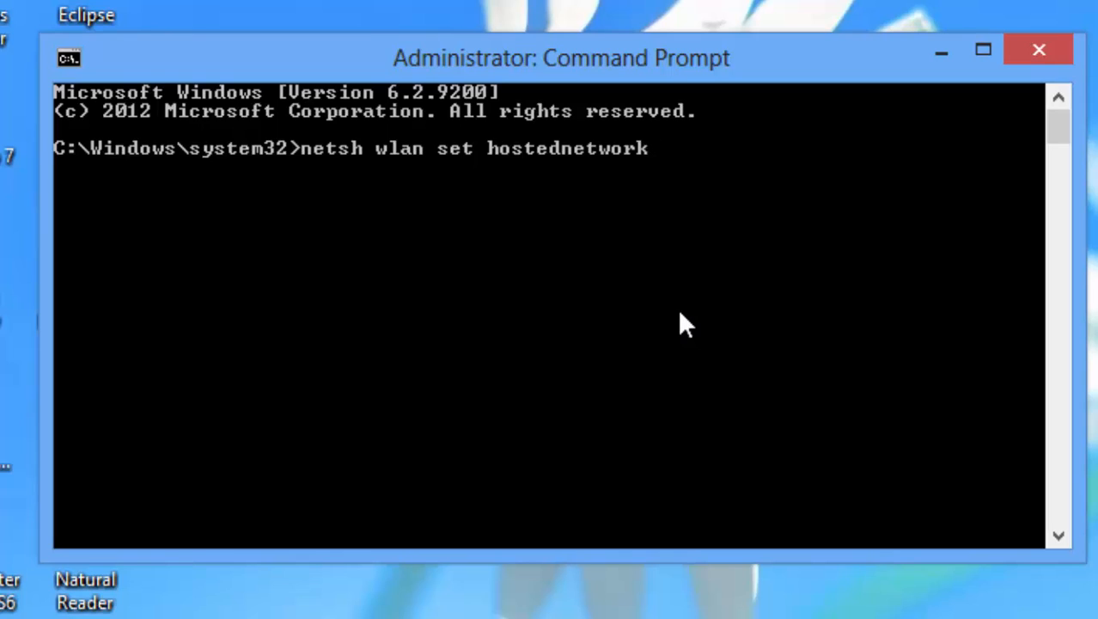
type("ssid")
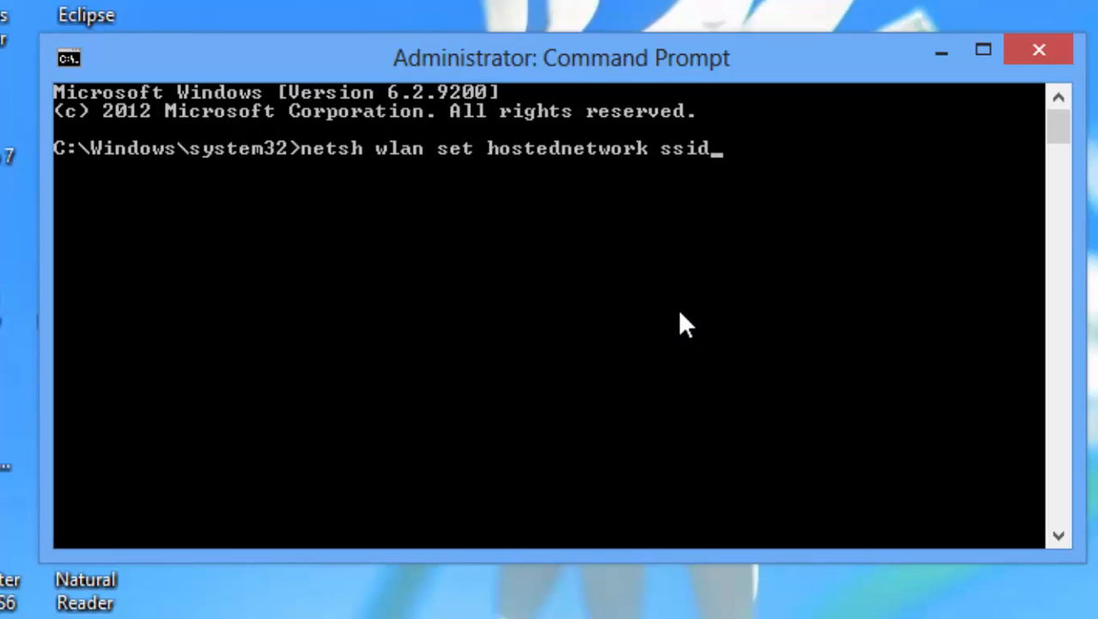
type("=")
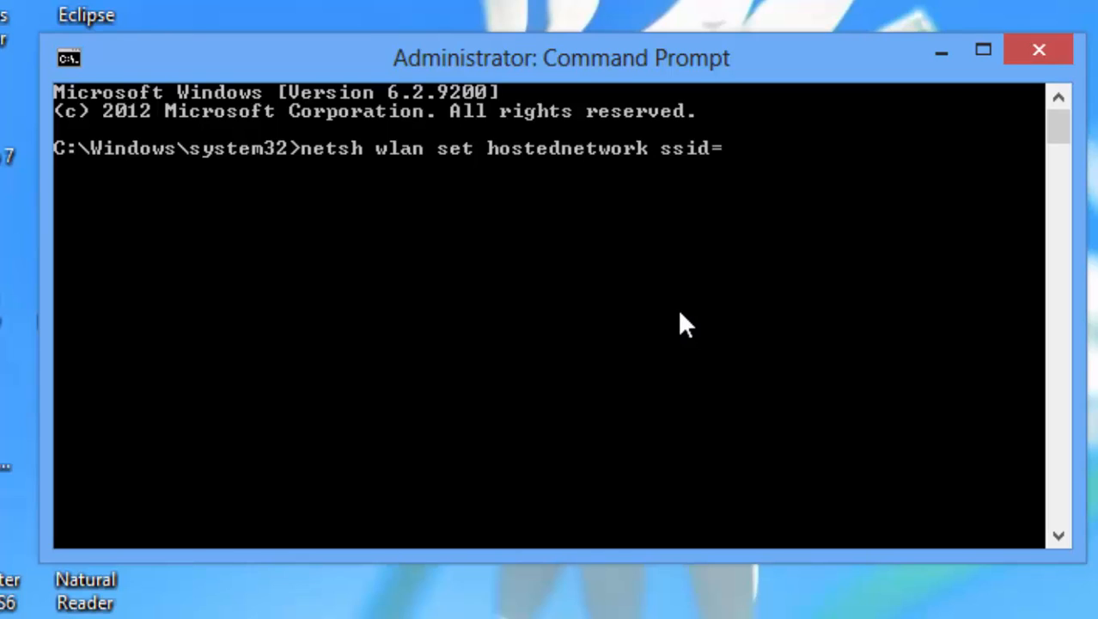
type("inso")
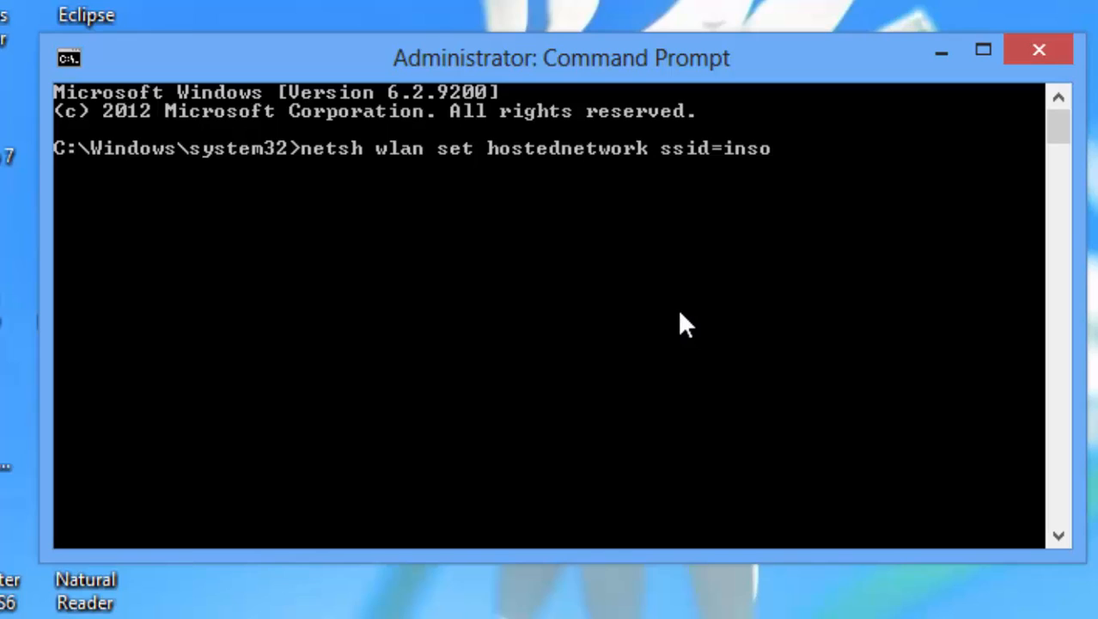
type("pi")
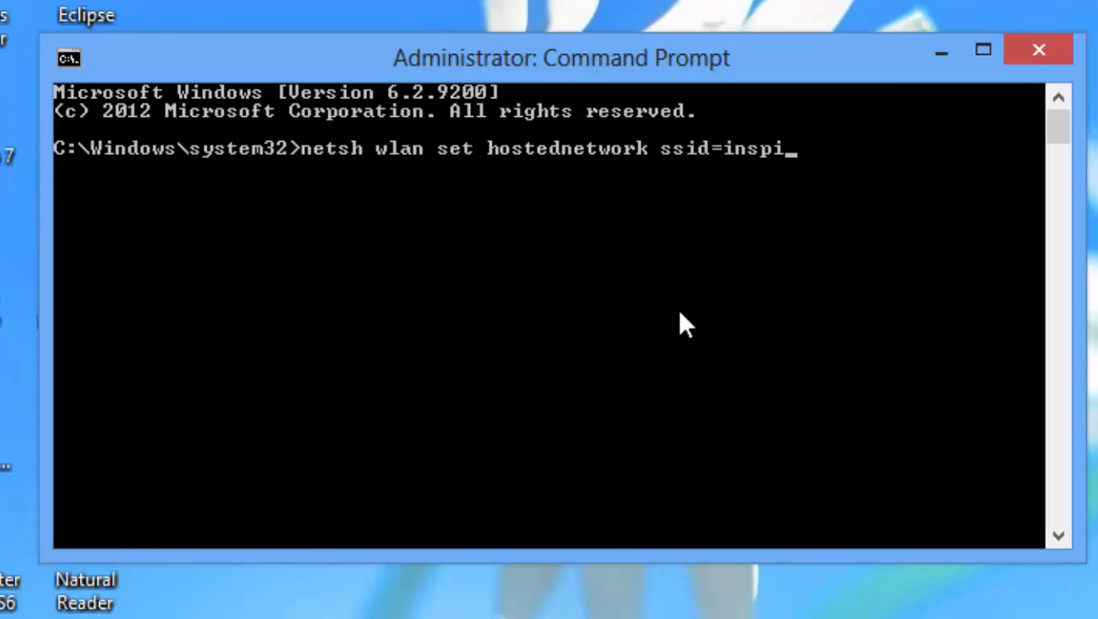
type("ron k")
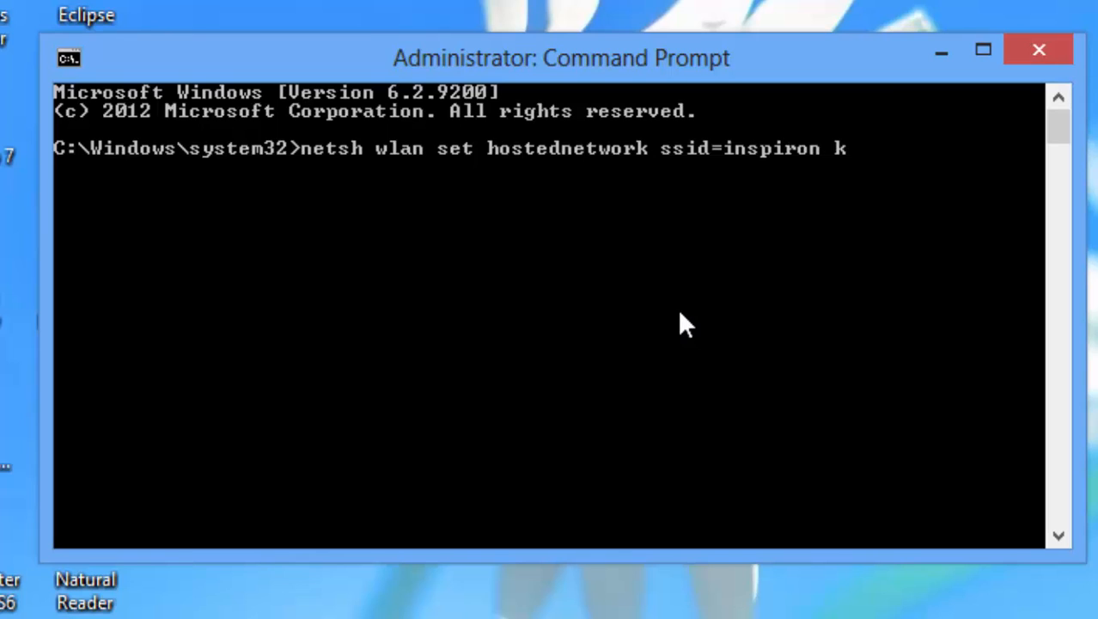
type("ey=")
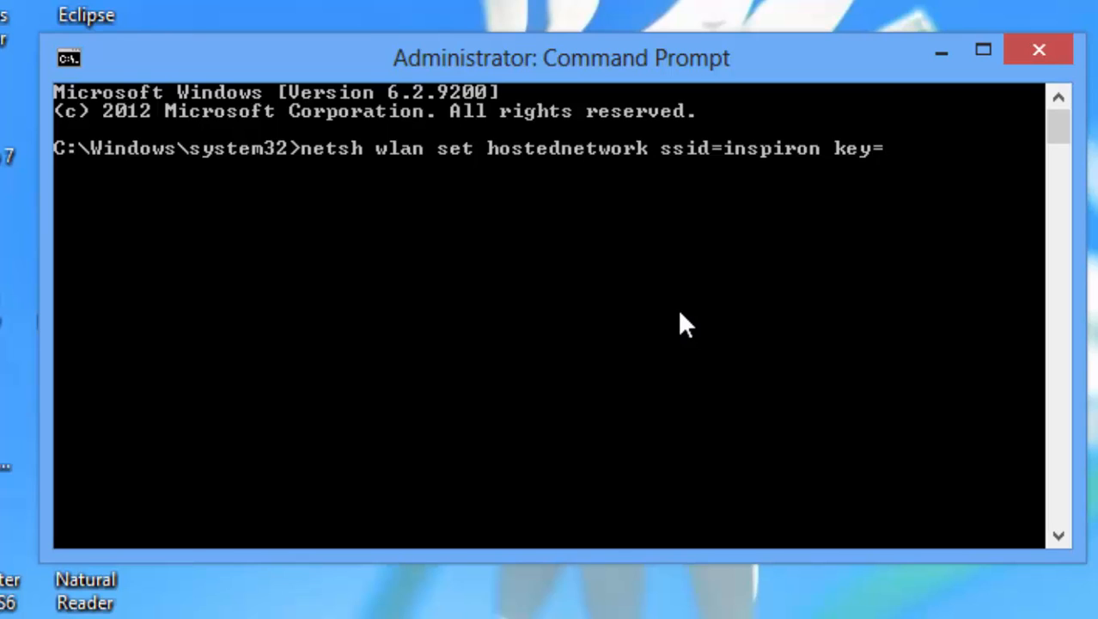
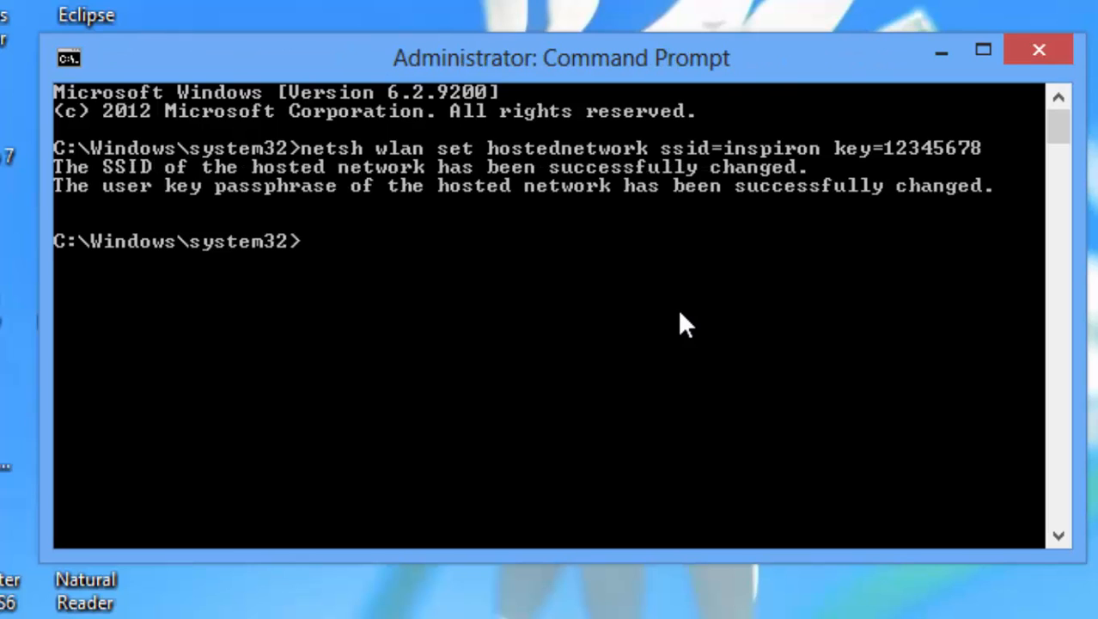
mouse_move(141, 192)
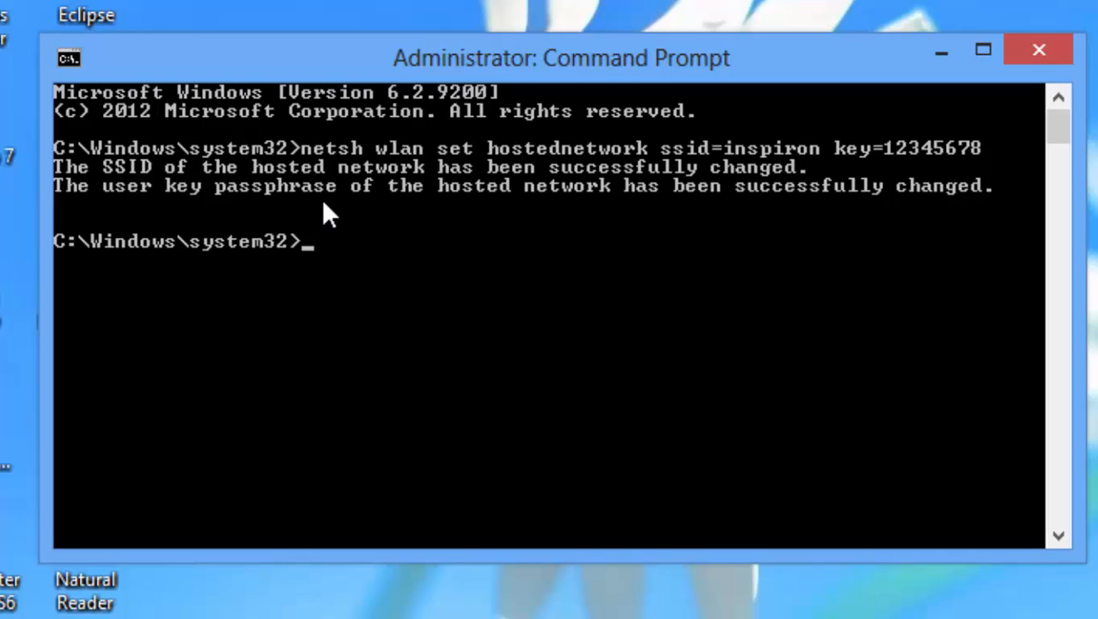
mouse_move(610, 289)
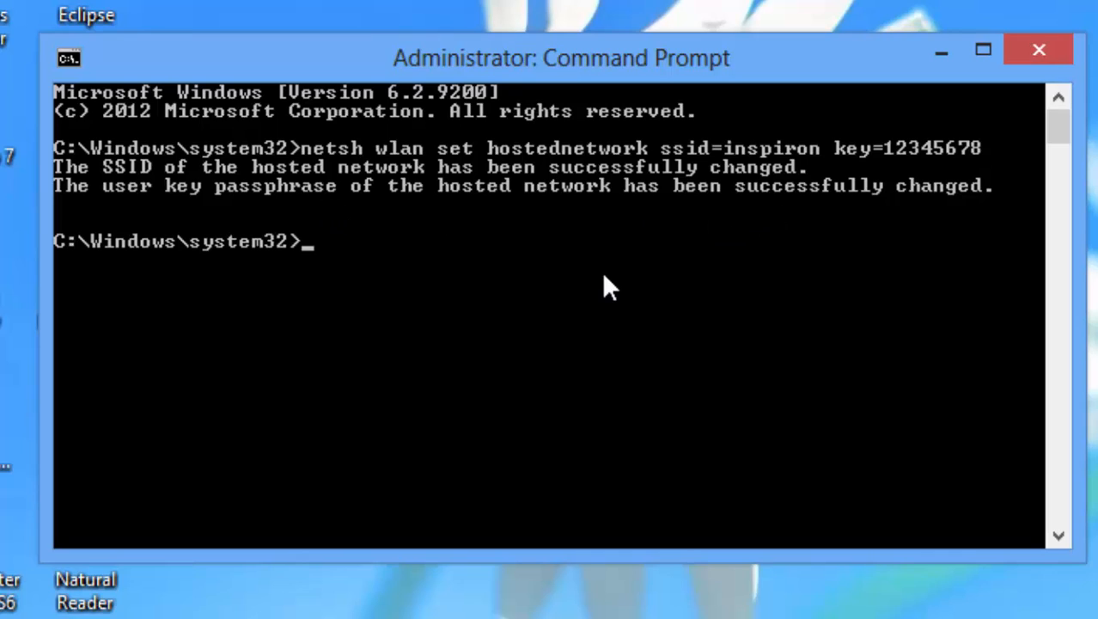
mouse_move(359, 330)
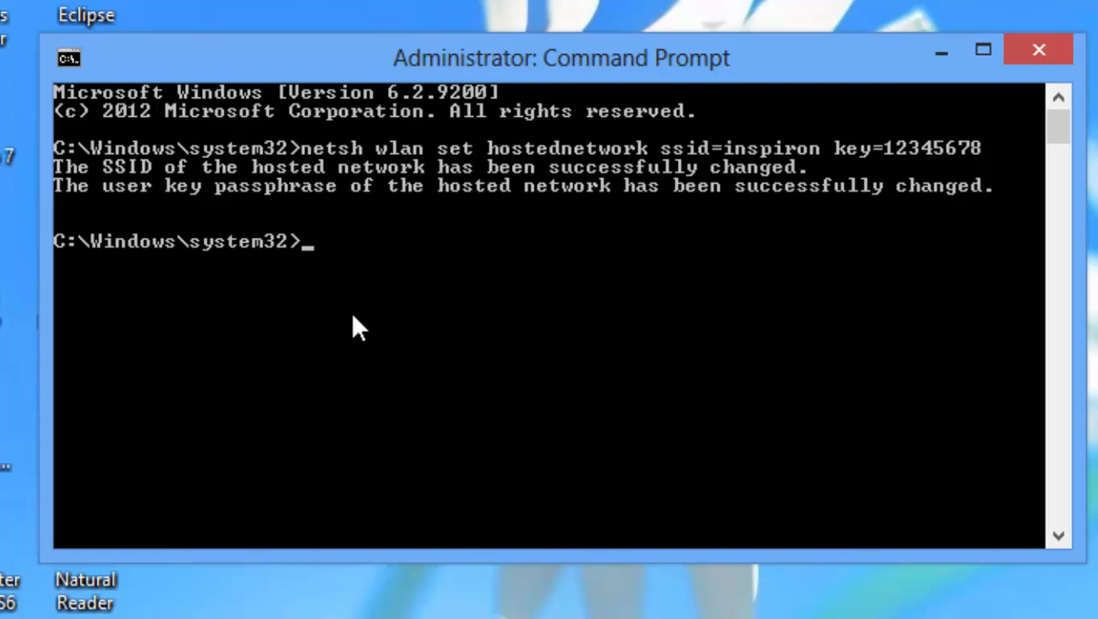
- Run 'netsh wlan start hostednetwork' so the hosted network reports as started
type("netsh")
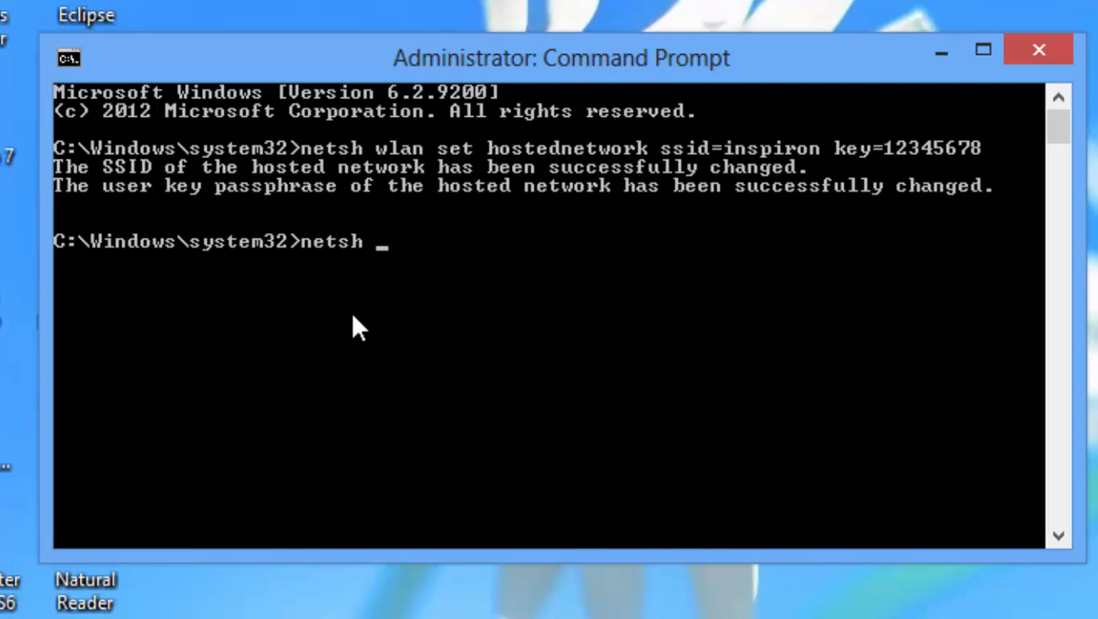
type("wla")
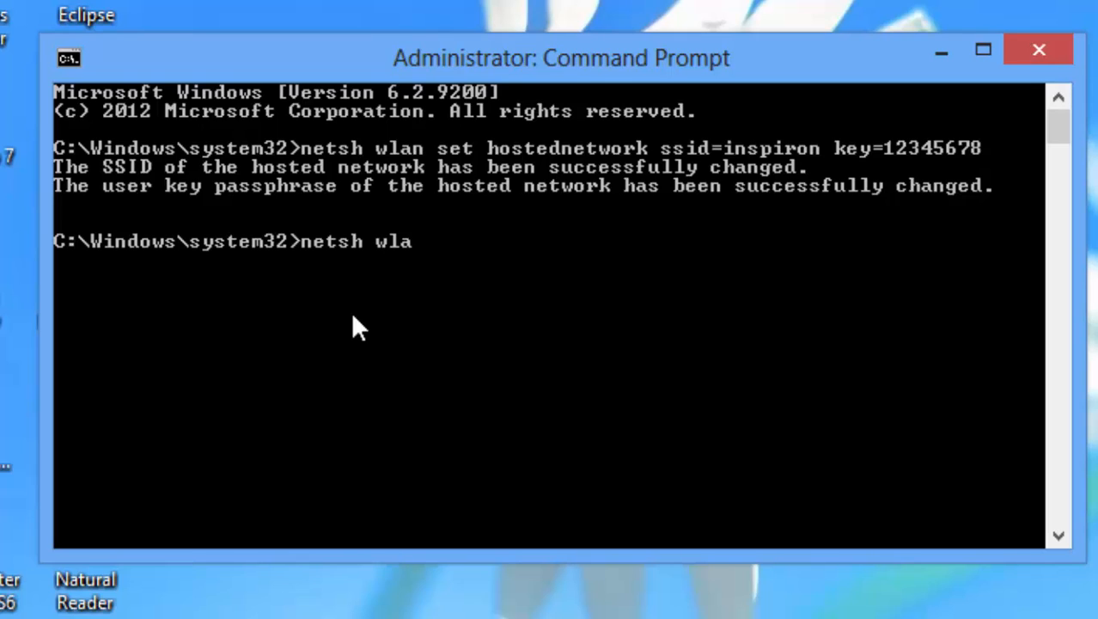
type("n start")
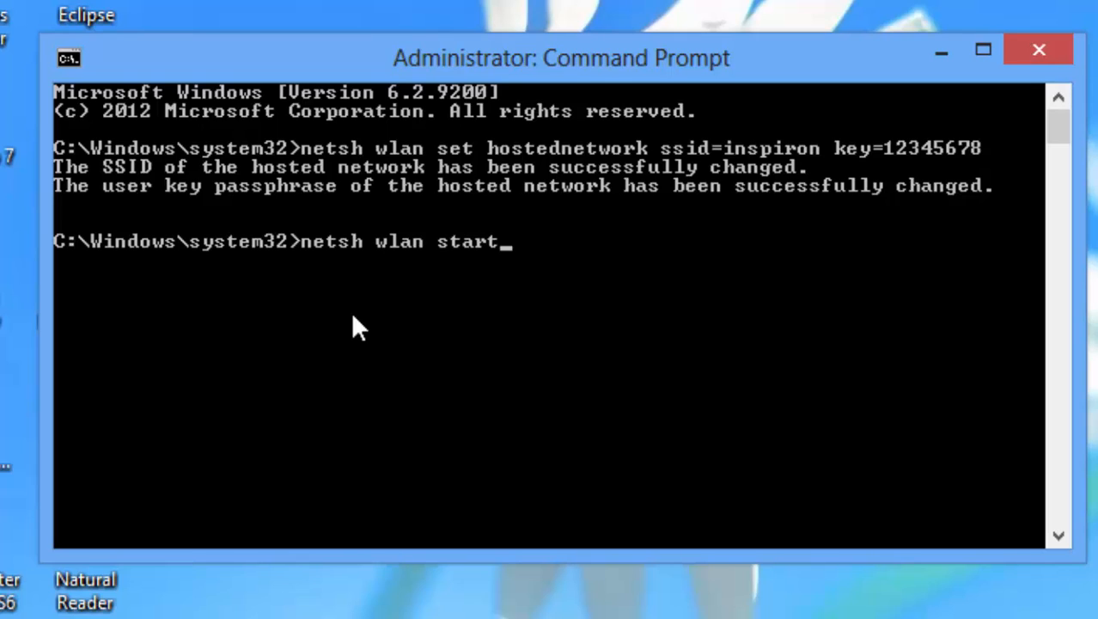
type("hoste")
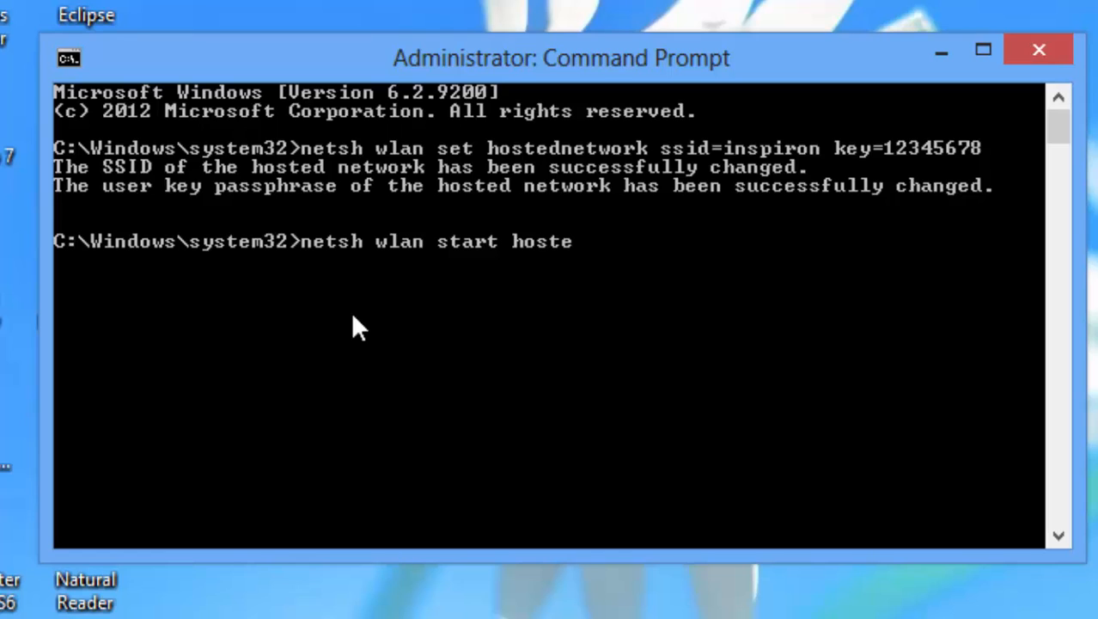
type("dnetwork")
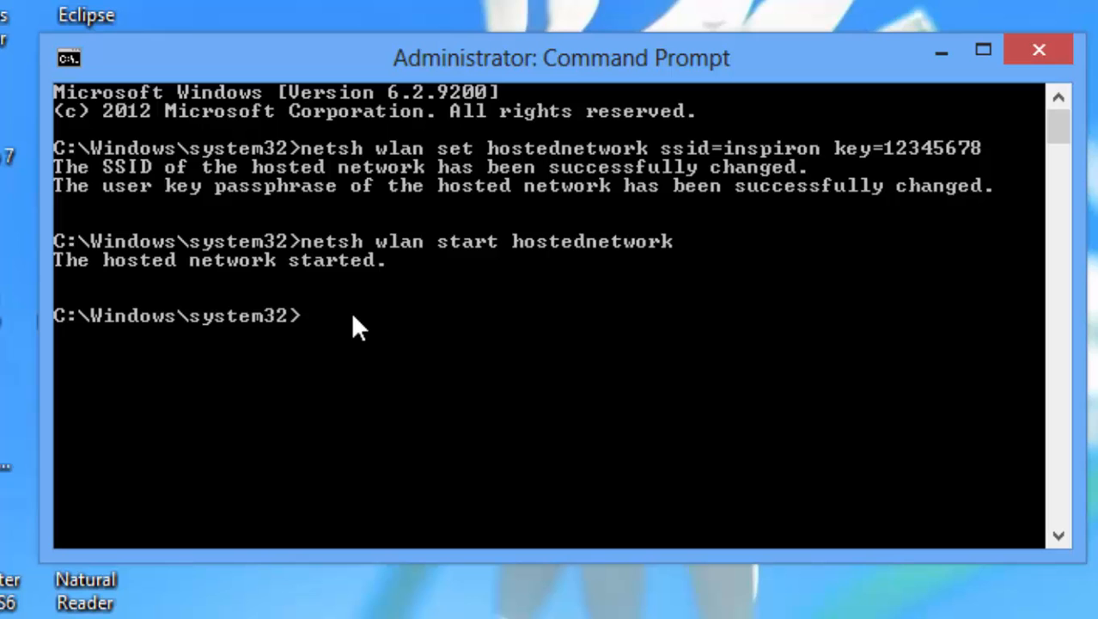
mouse_move(935, 207)
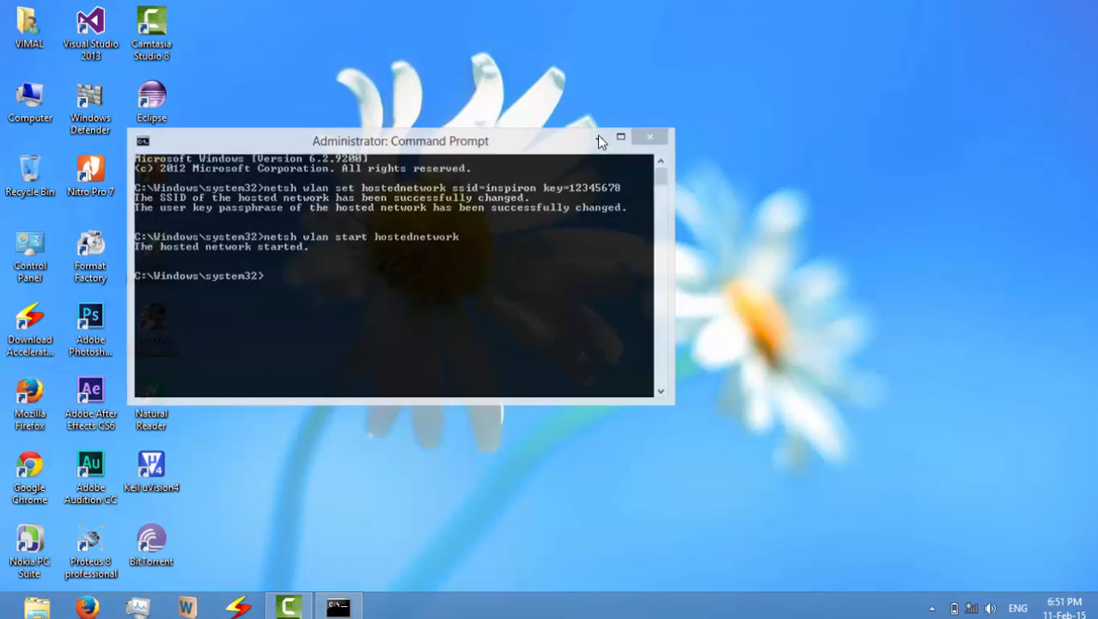
- Create a homegroup sharing Pictures, Videos, Music and Printers & Devices, with Documents not shared
left_click(620, 138)
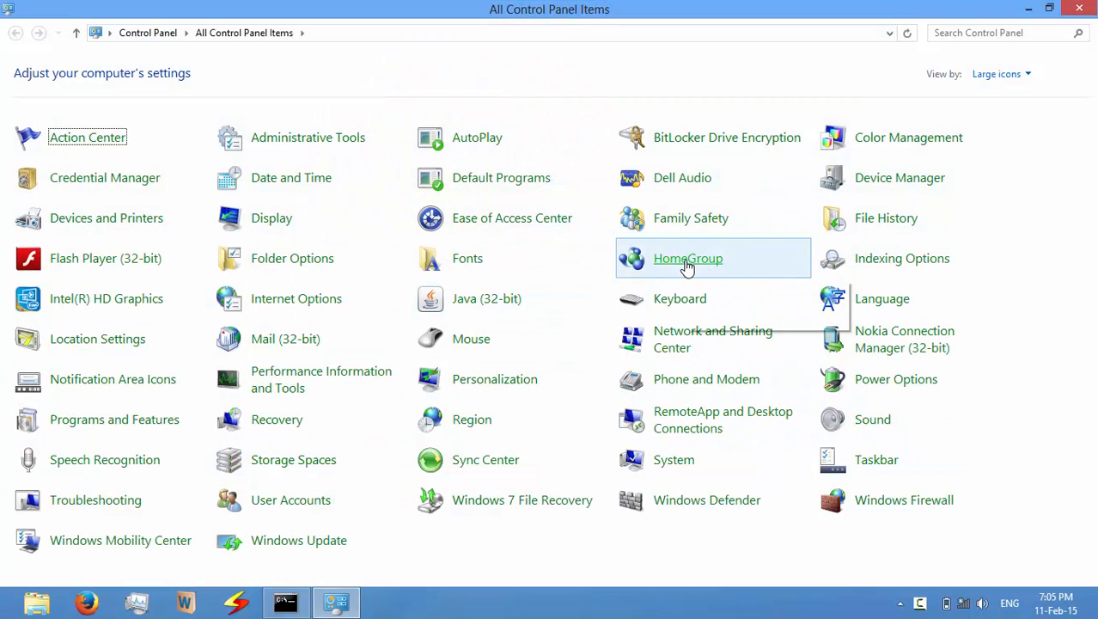
left_click(688, 258)
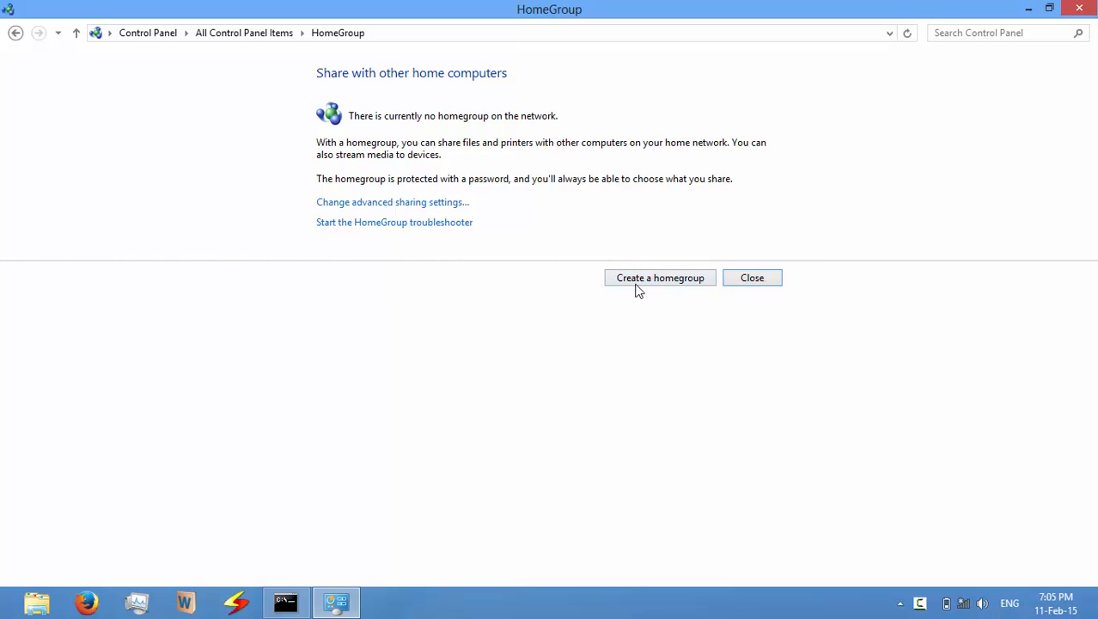
left_click(660, 279)
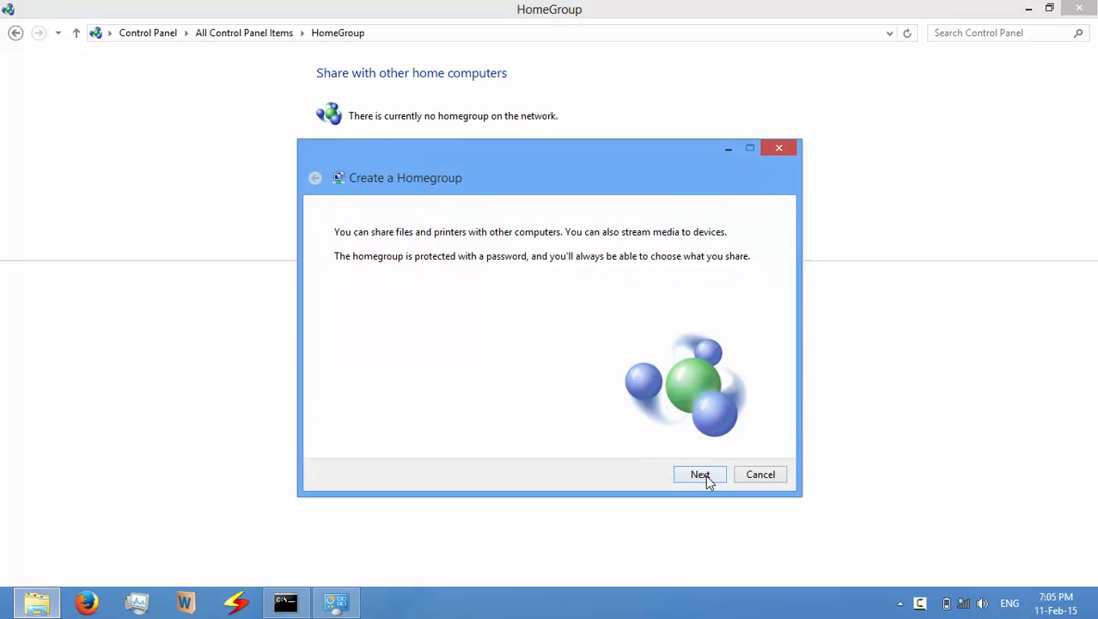
left_click(701, 474)
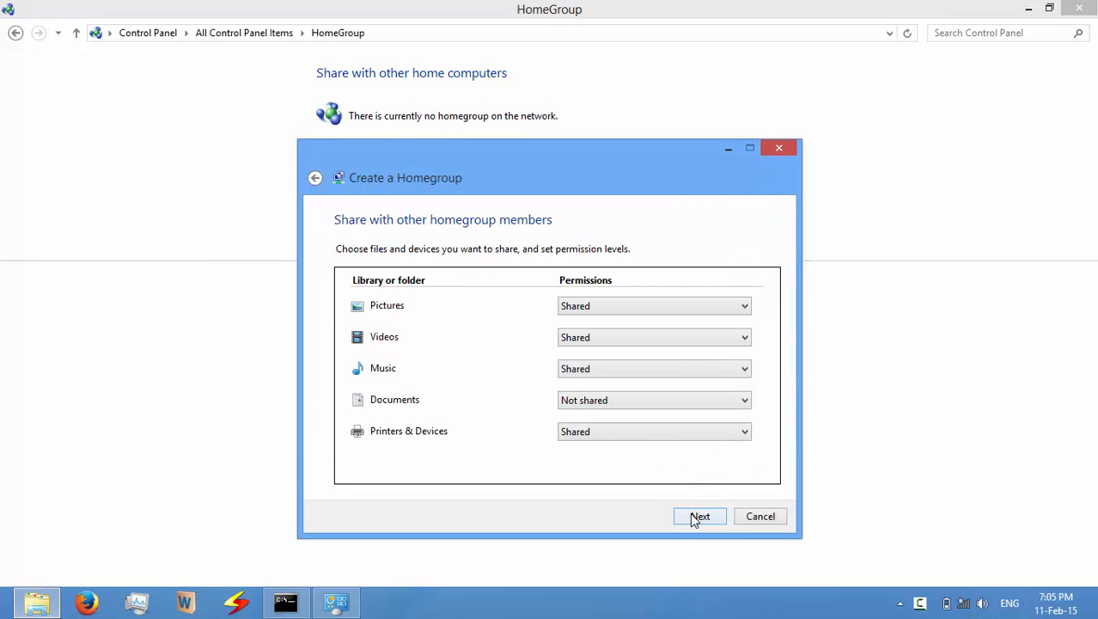
left_click(700, 516)
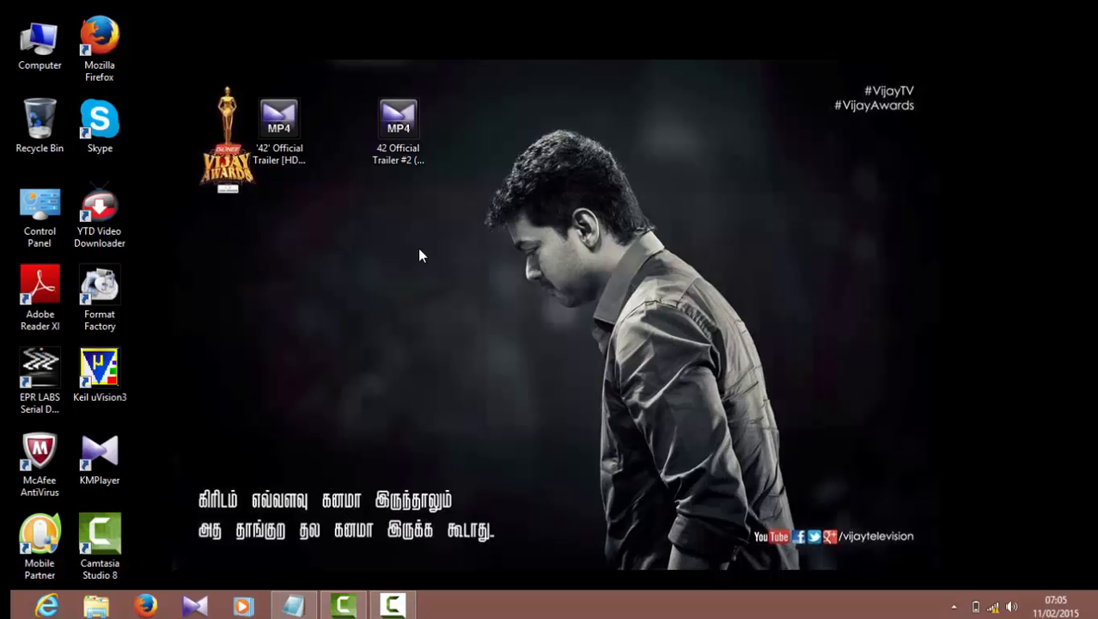
- Start joining the existing homegroup from HomeGroup options, keeping default sharing choices
double_click(38, 206)
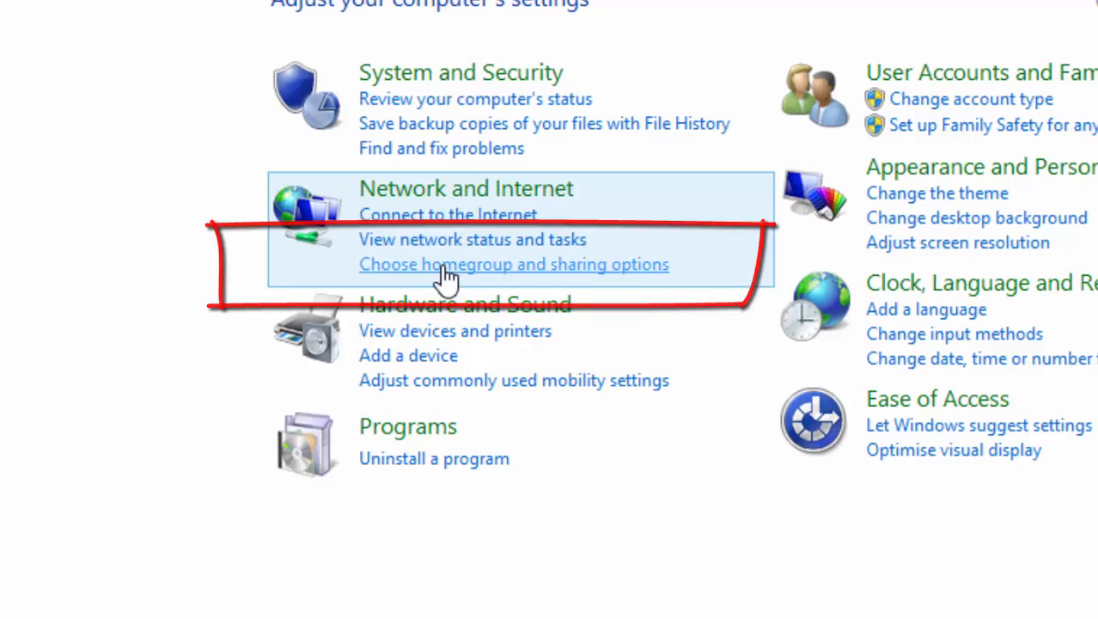
left_click(512, 265)
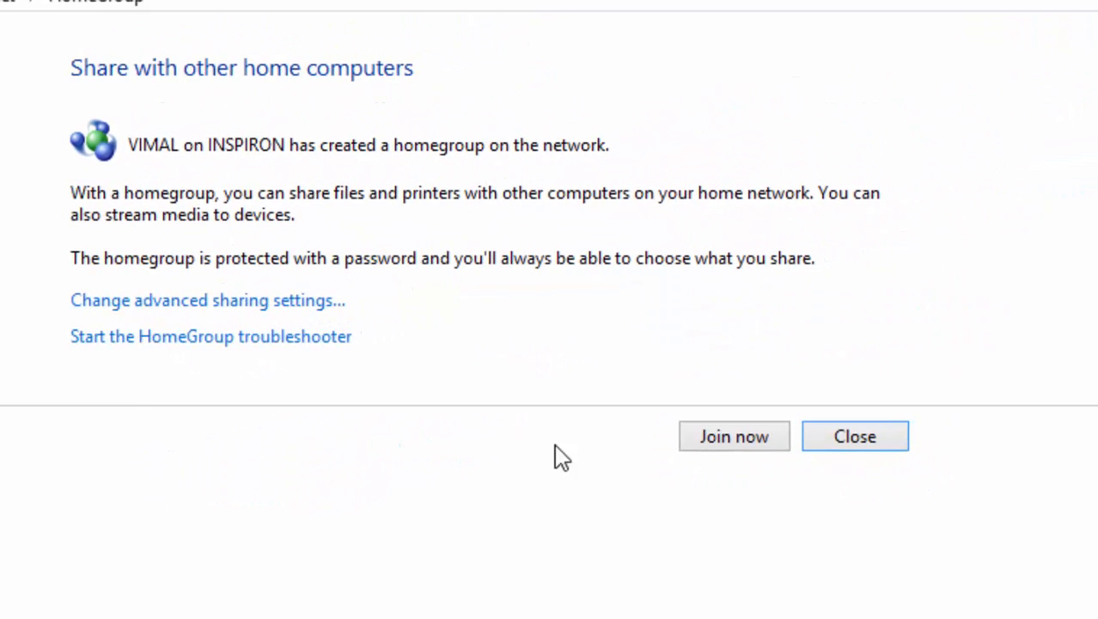
mouse_move(193, 164)
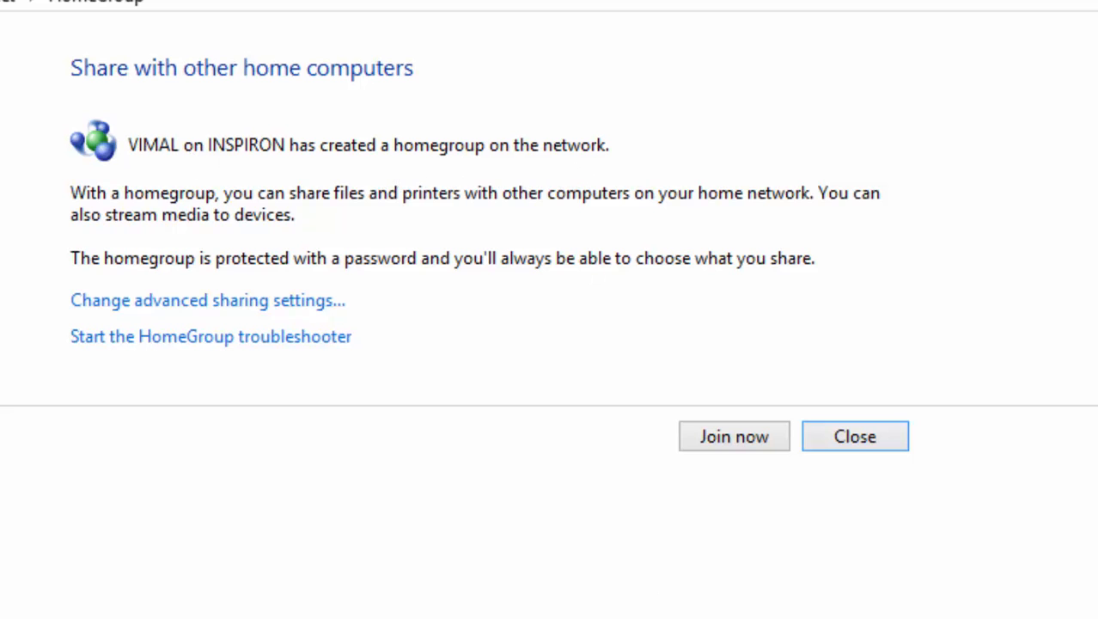
left_click(733, 437)
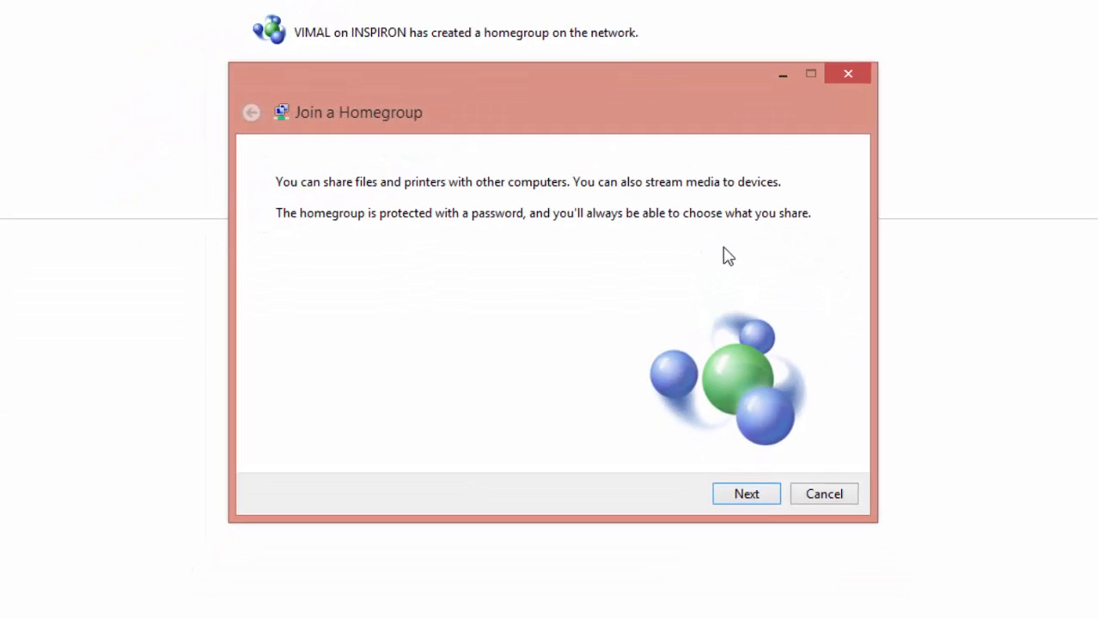
left_click(746, 492)
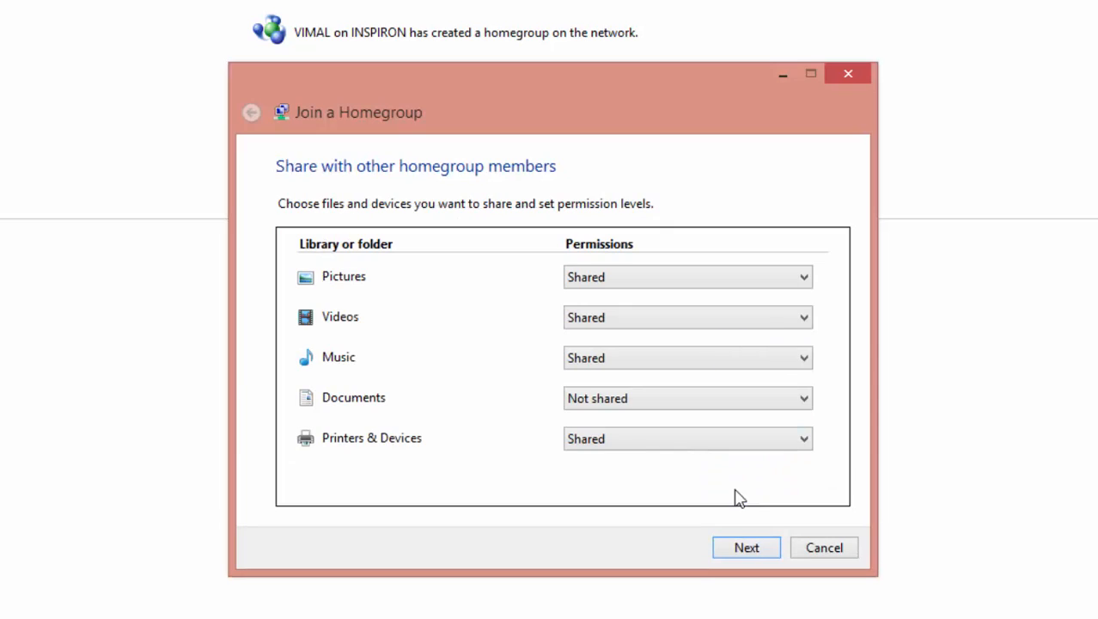
left_click(746, 547)
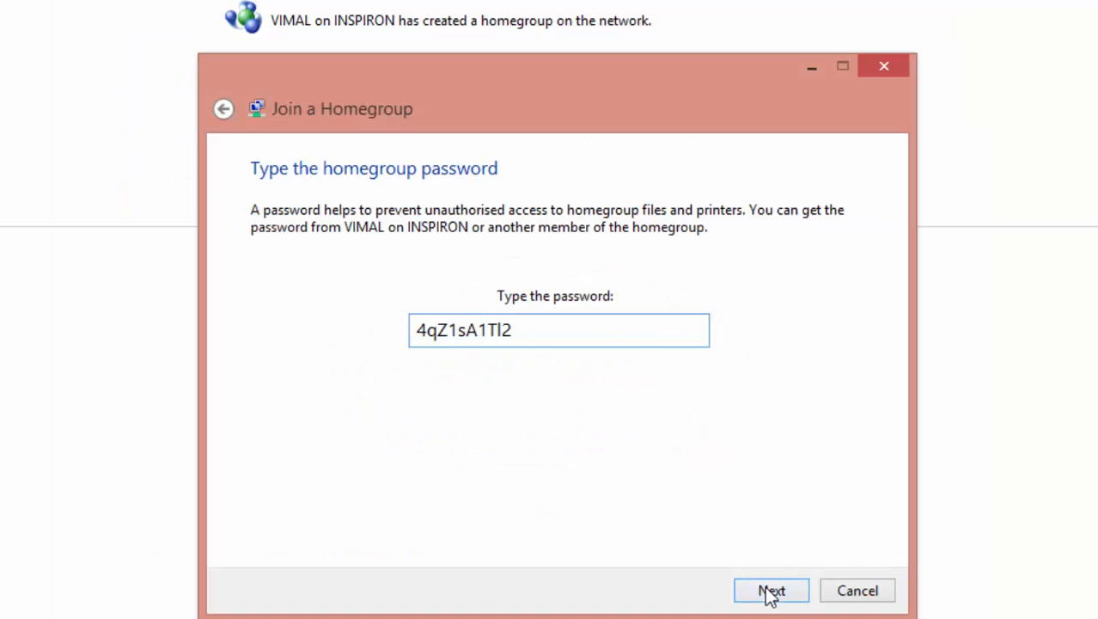
- Submit the homegroup password and finish joining the homegroup
left_click(770, 592)
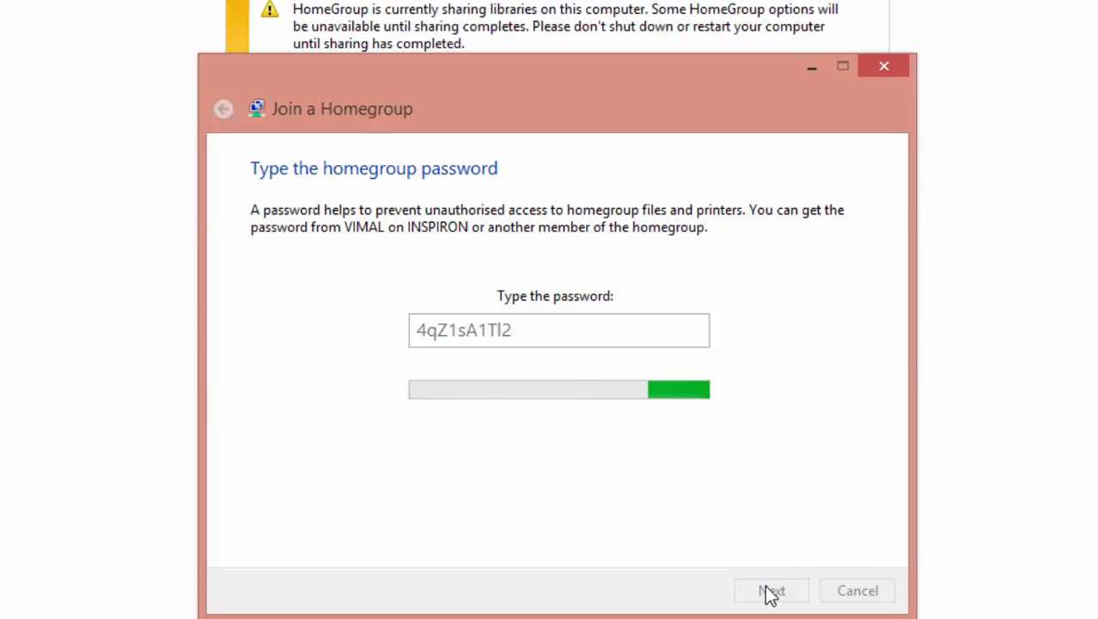
left_click(770, 592)
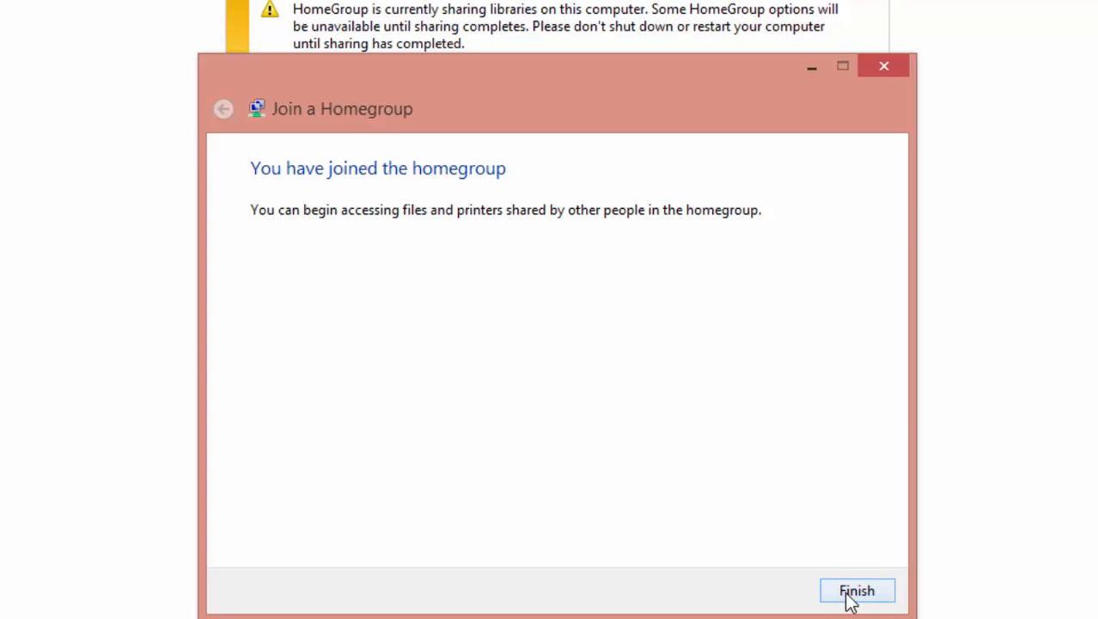
left_click(856, 592)
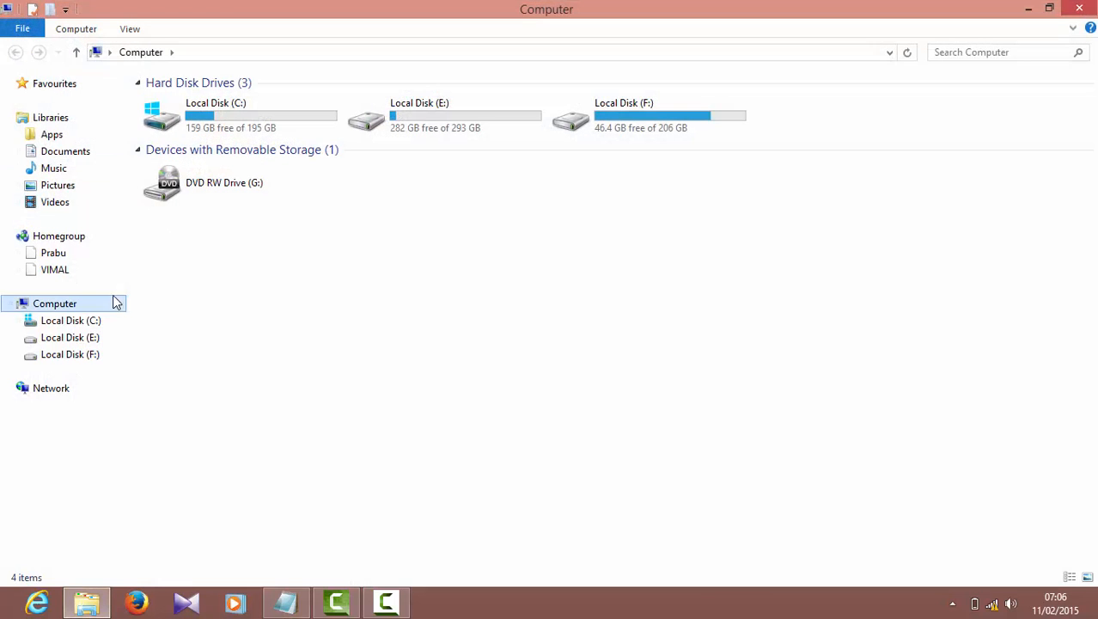
- Show the Homegroup page listing both members, Prabu and VIMAL
left_click(53, 268)
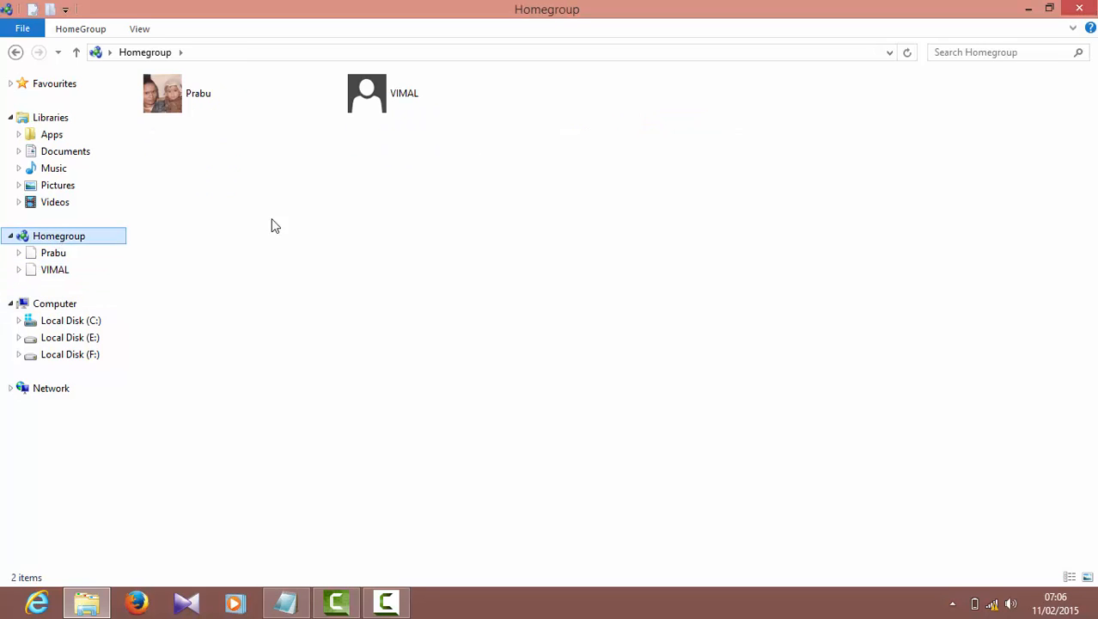
left_click(404, 94)
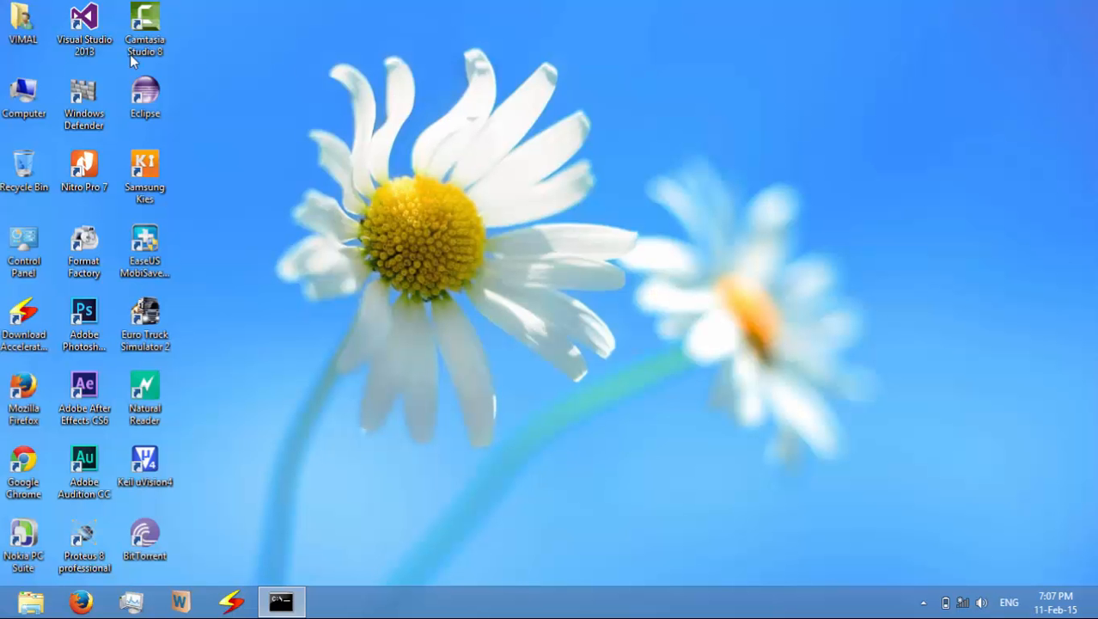
- Navigate to D:\Video and bring up the Fitness folder's Sharing properties
double_click(24, 94)
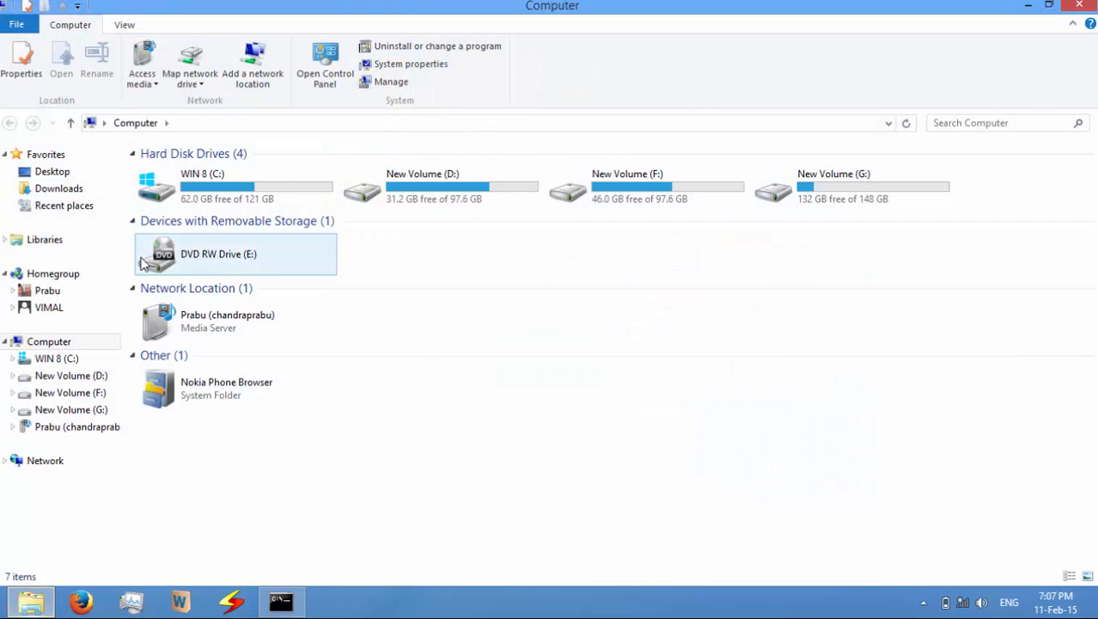
left_click(52, 273)
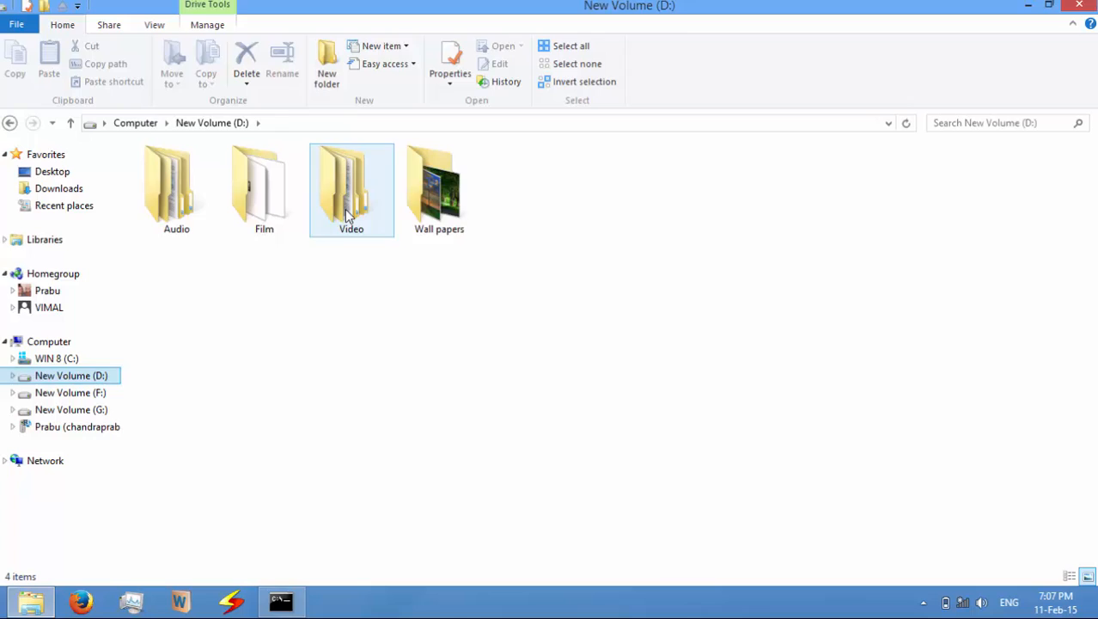
double_click(350, 180)
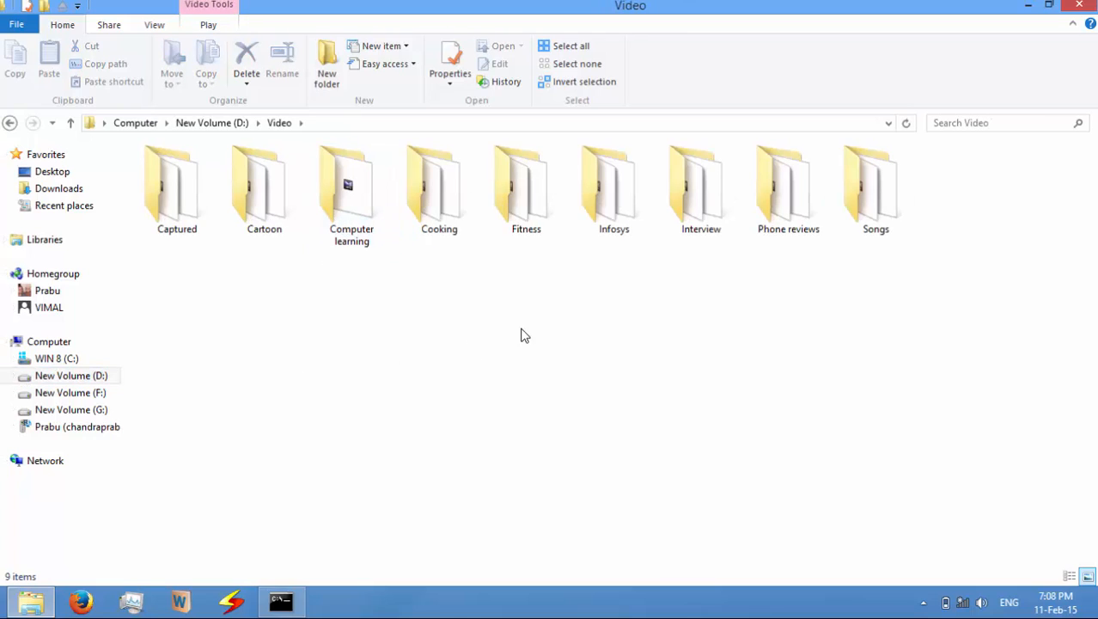
left_click(526, 189)
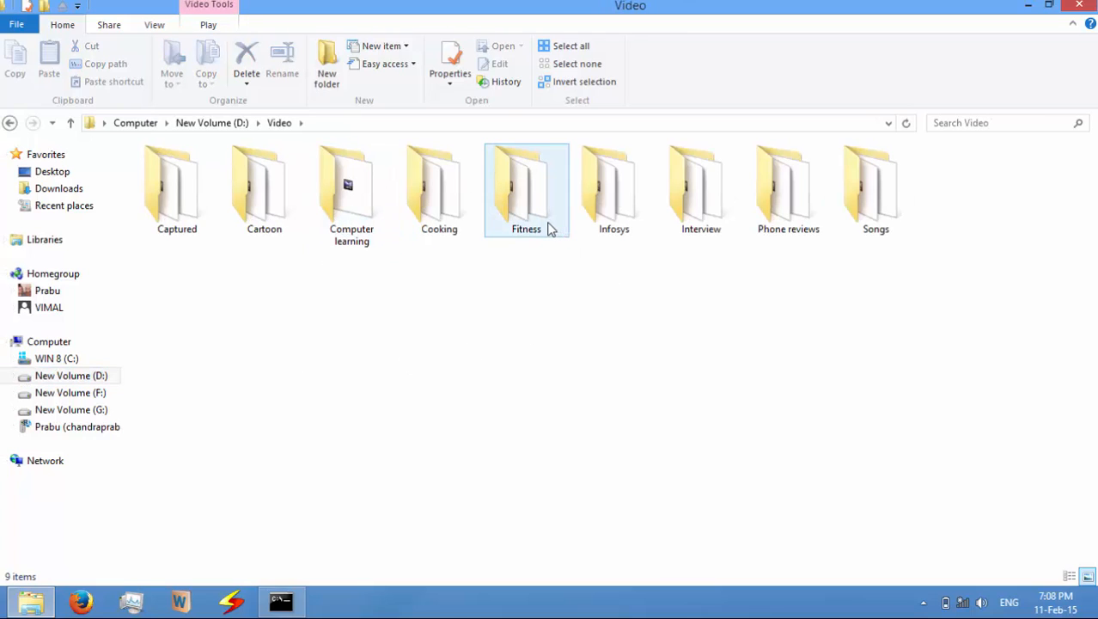
left_click(526, 186)
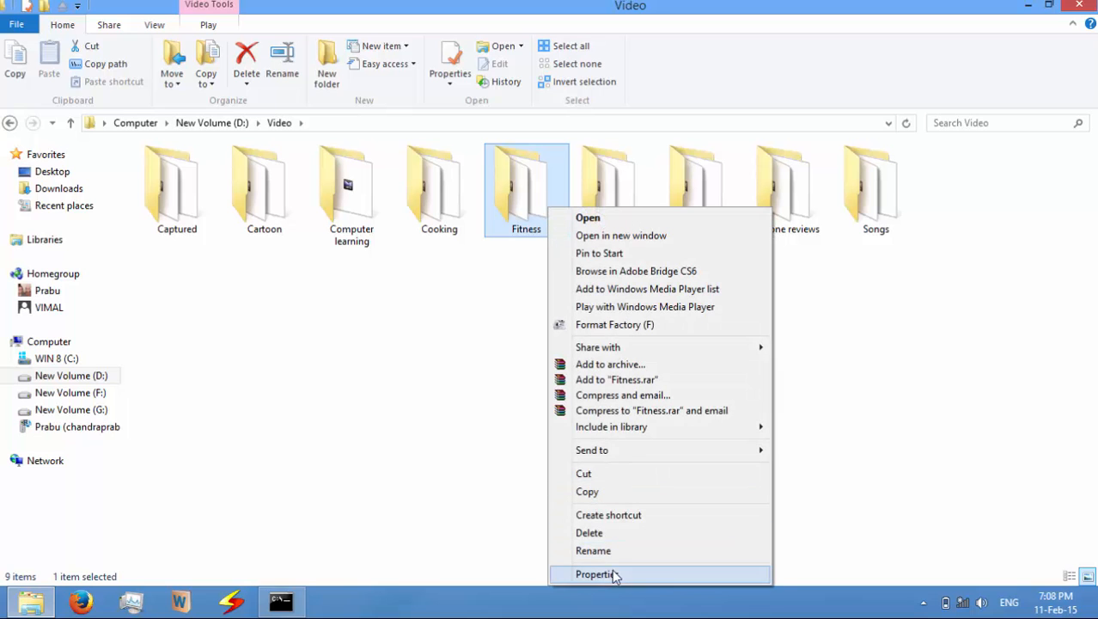
left_click(597, 575)
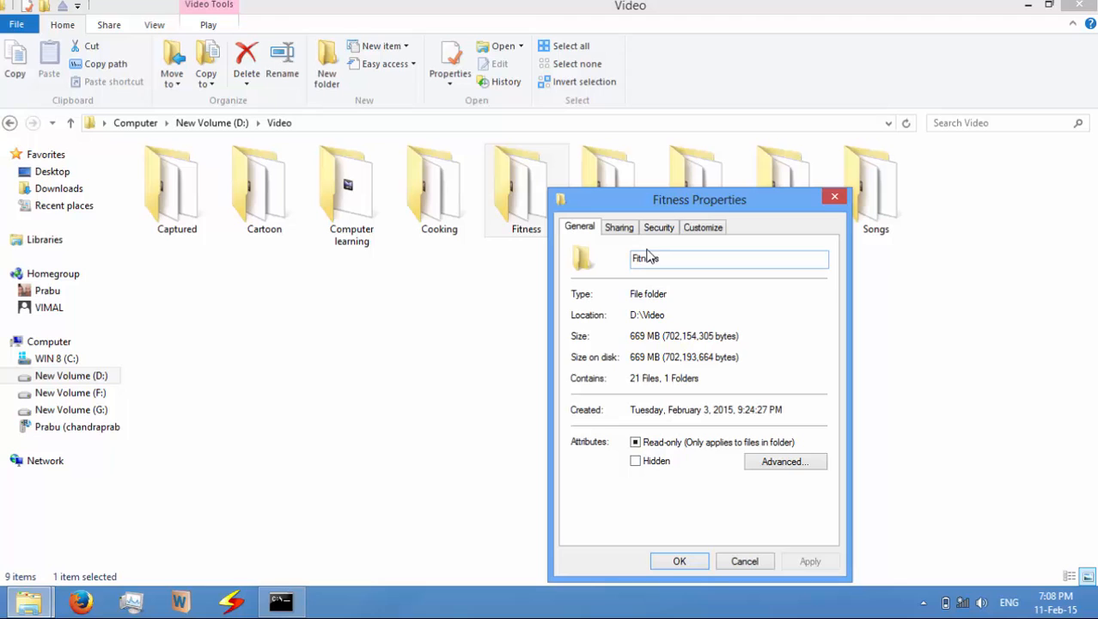
left_click(618, 227)
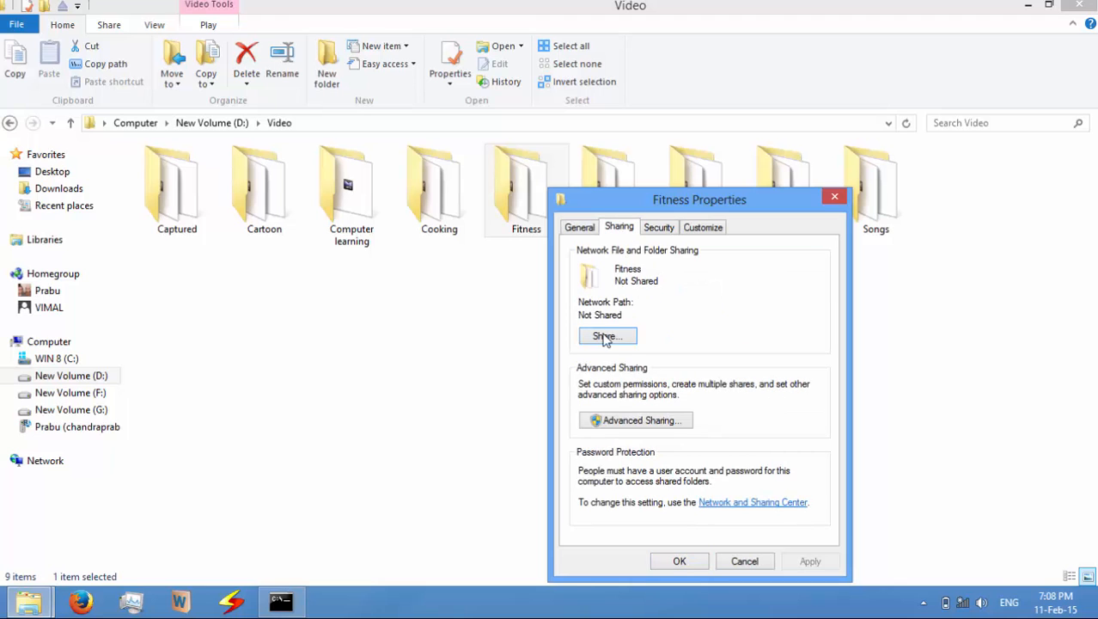
- Share the Fitness folder with the Homegroup at Read/Write permission
left_click(606, 335)
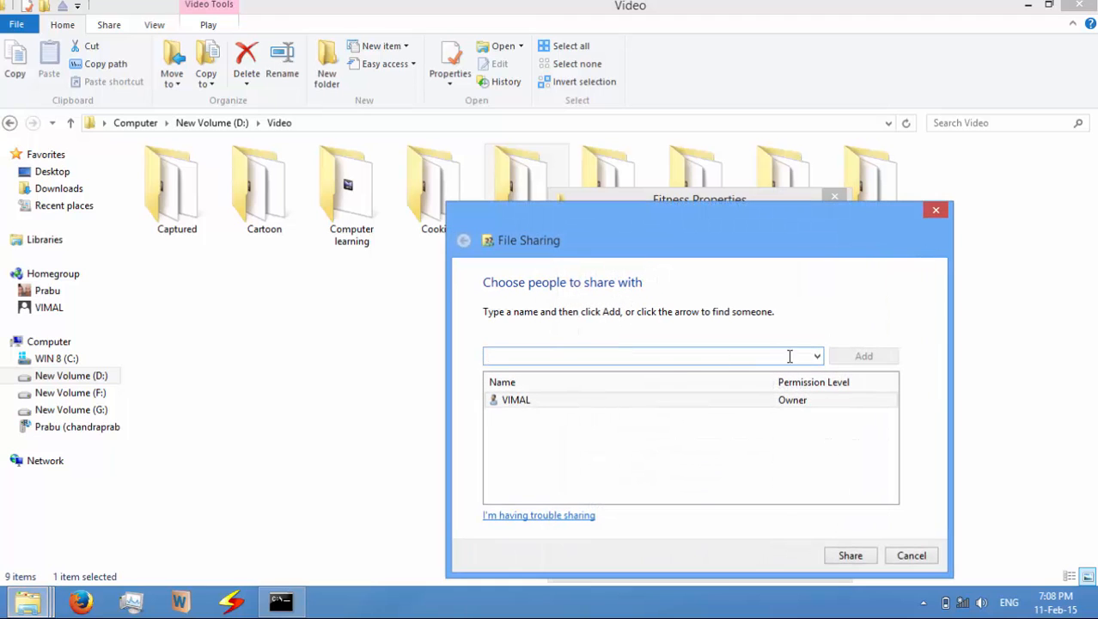
left_click(815, 356)
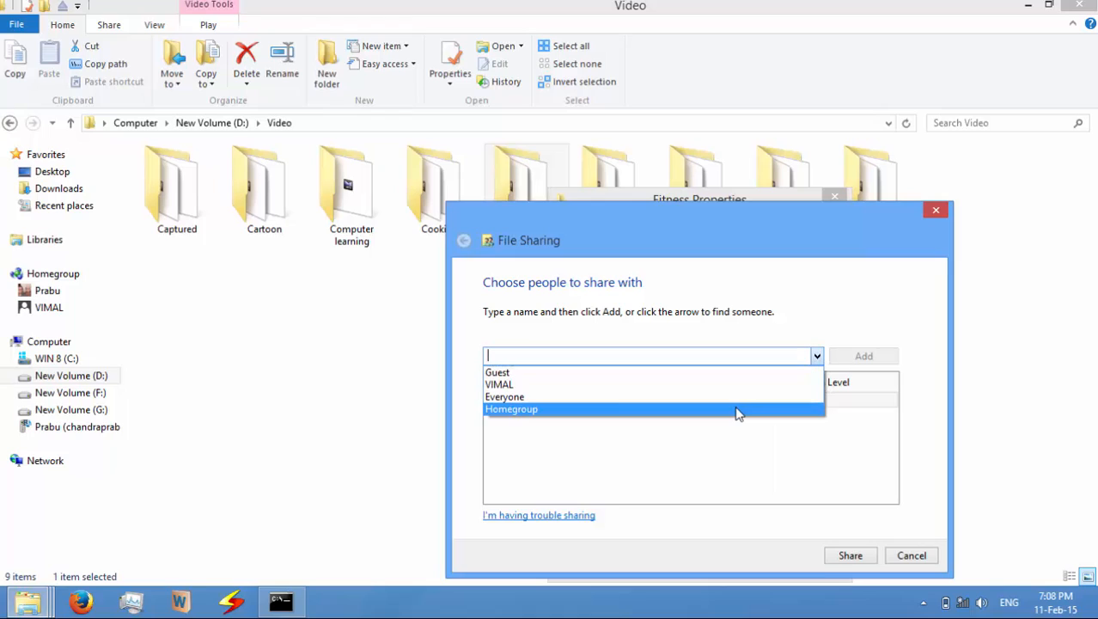
left_click(512, 409)
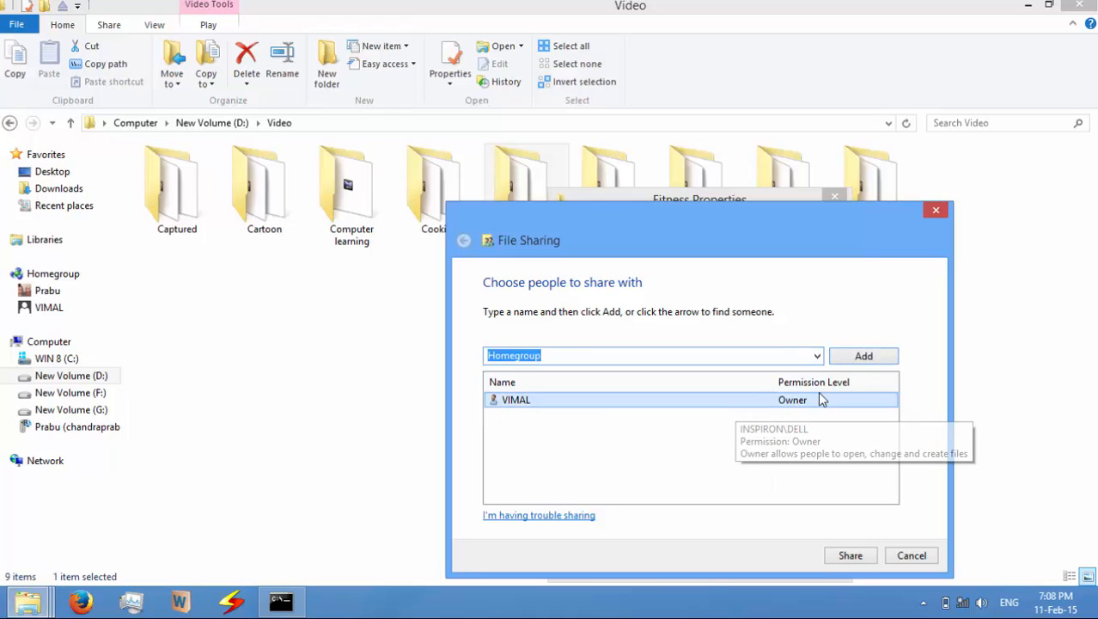
left_click(863, 355)
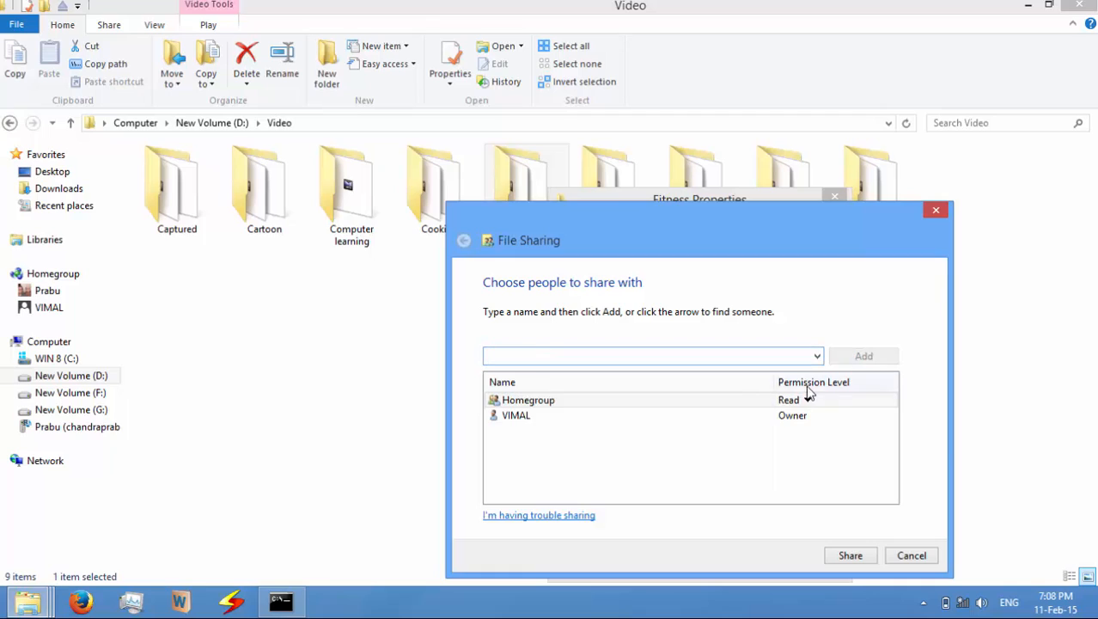
left_click(806, 399)
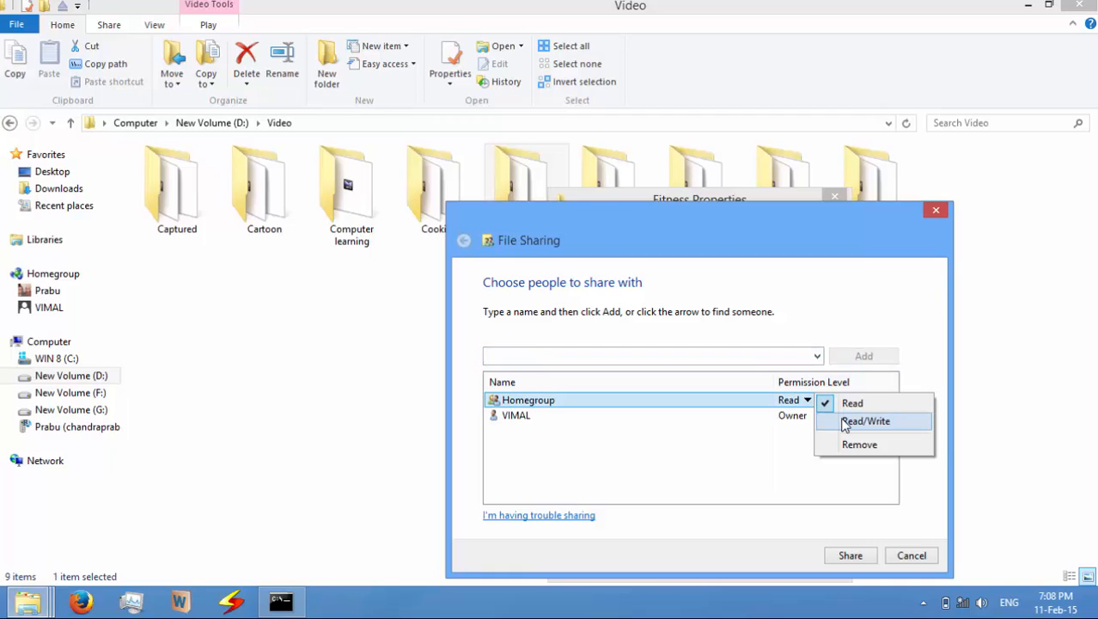
mouse_move(852, 403)
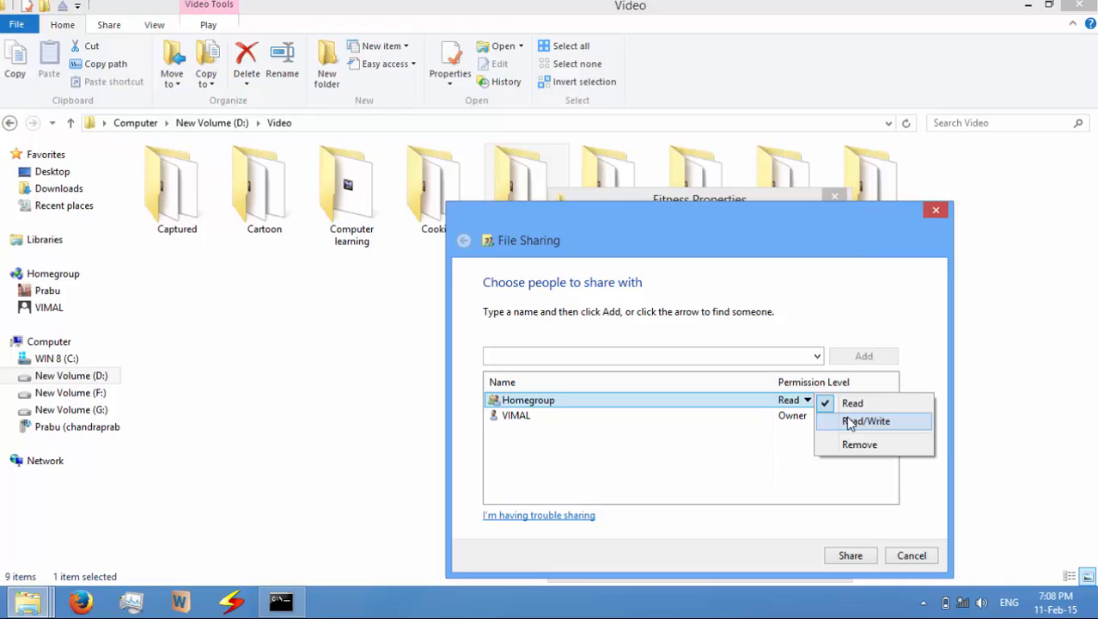
left_click(866, 419)
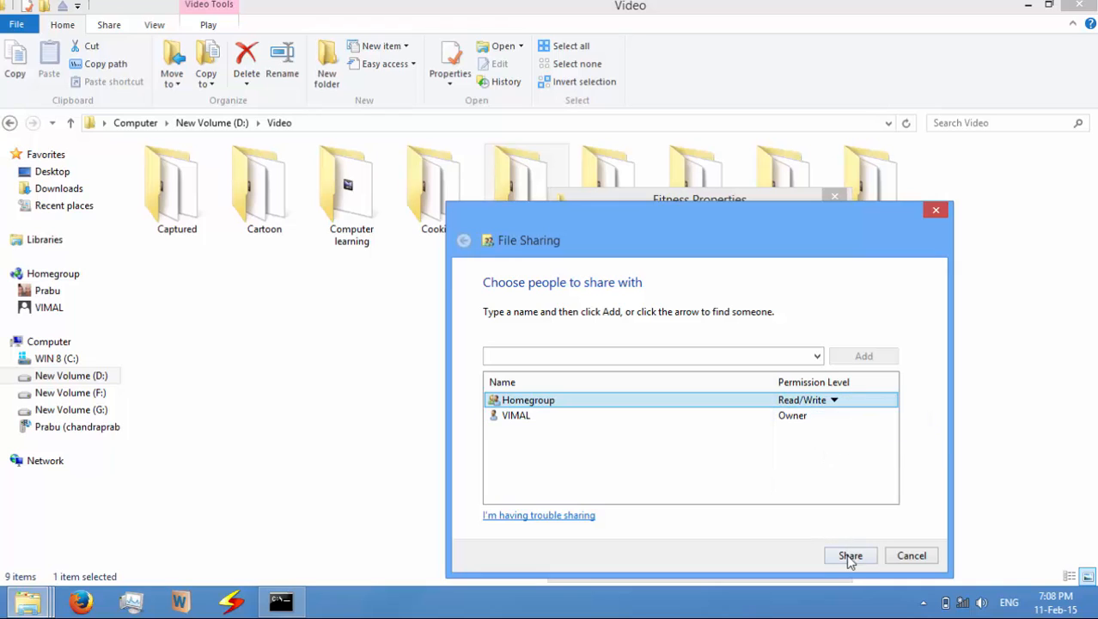
left_click(849, 555)
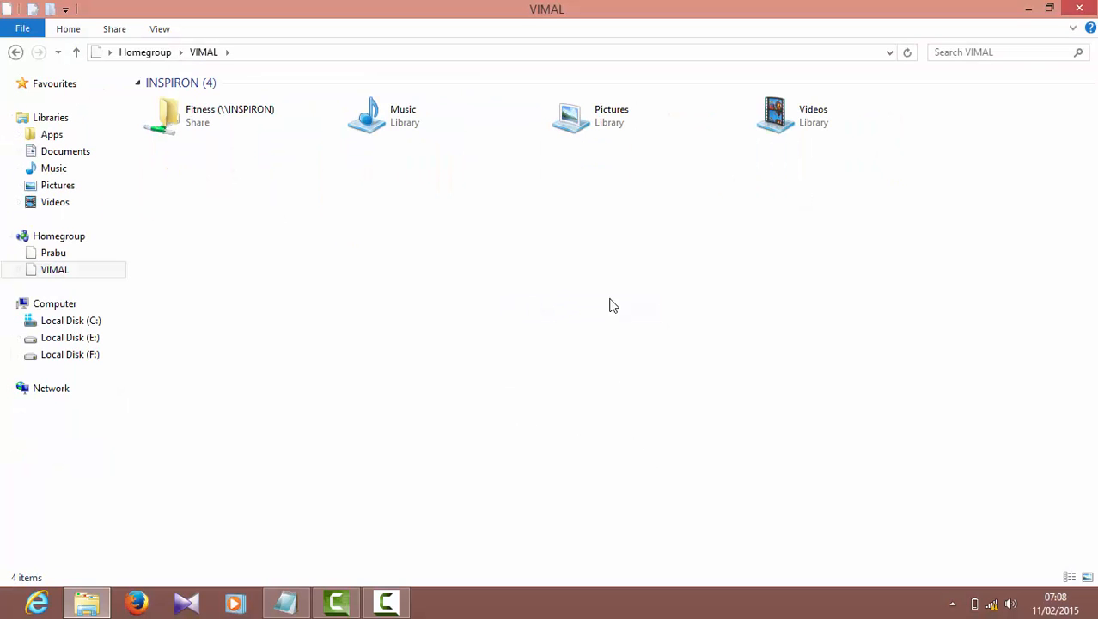
- Open the shared Fitness (\\INSPIRON) folder, select all its contents, then go to Local Disk (E:)
left_click(241, 115)
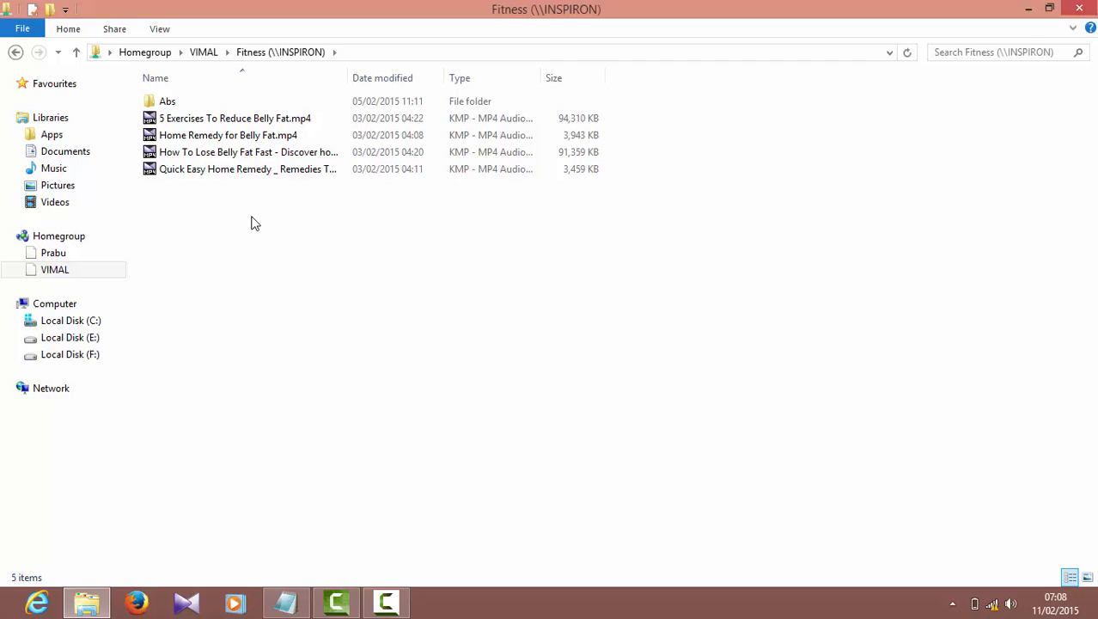
key("ctrl+a")
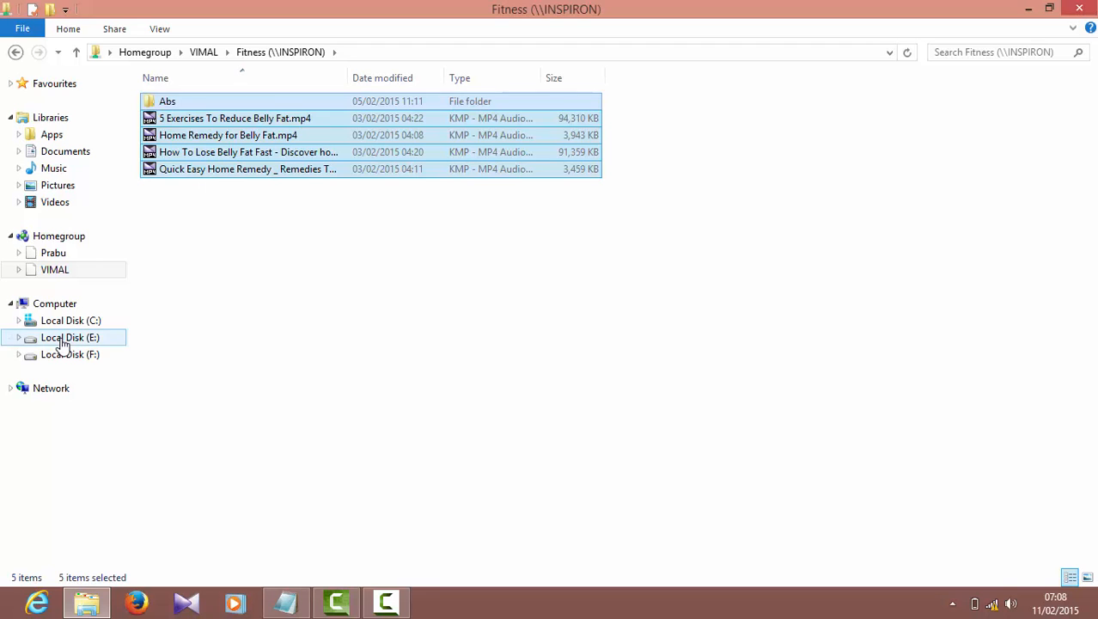
left_click(69, 337)
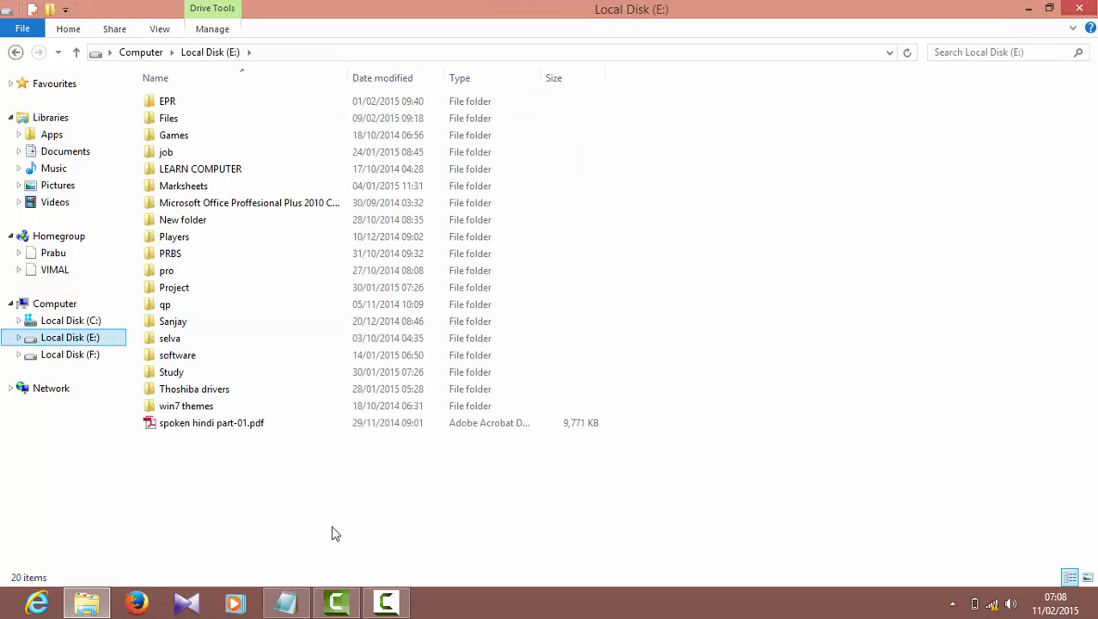